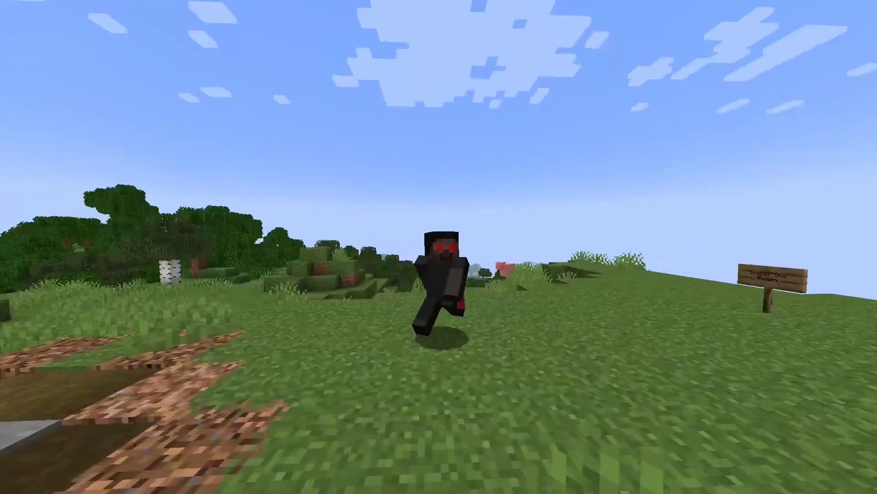
mouse_move(439, 247)
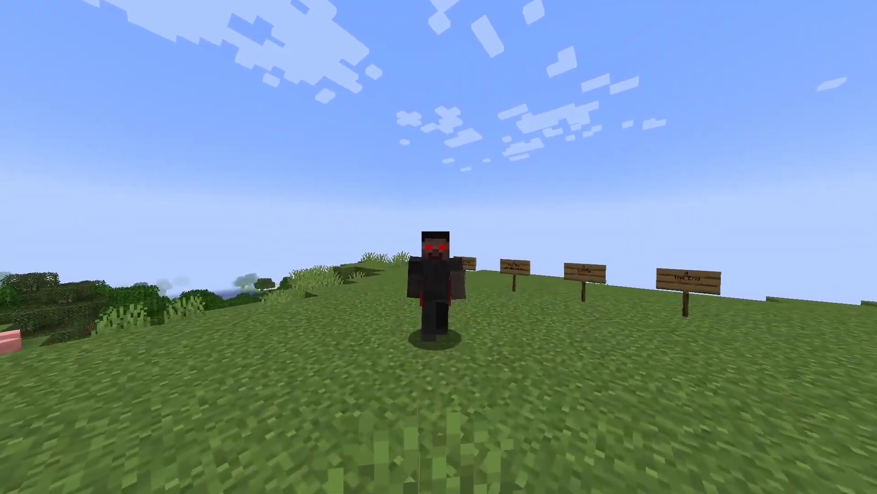
Switch from Minecraft to the browser showing the Buycraft resource page on SpigotMC.
key(alt+tab)
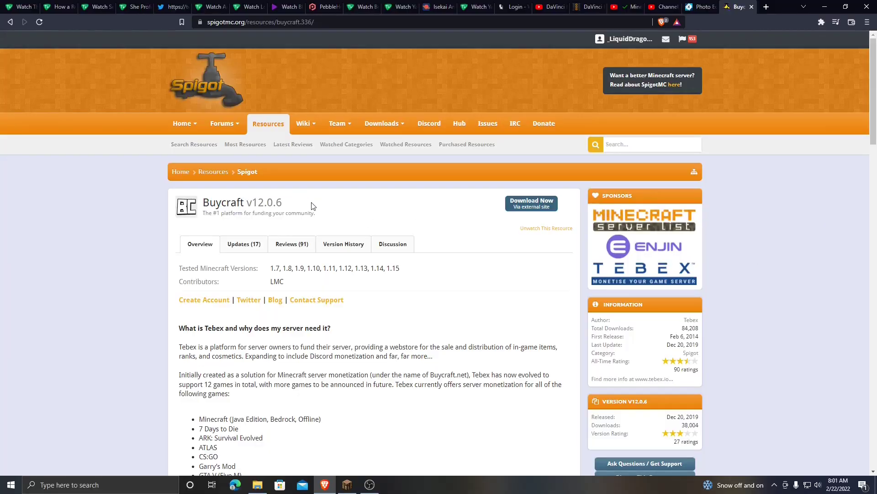
mouse_move(531, 203)
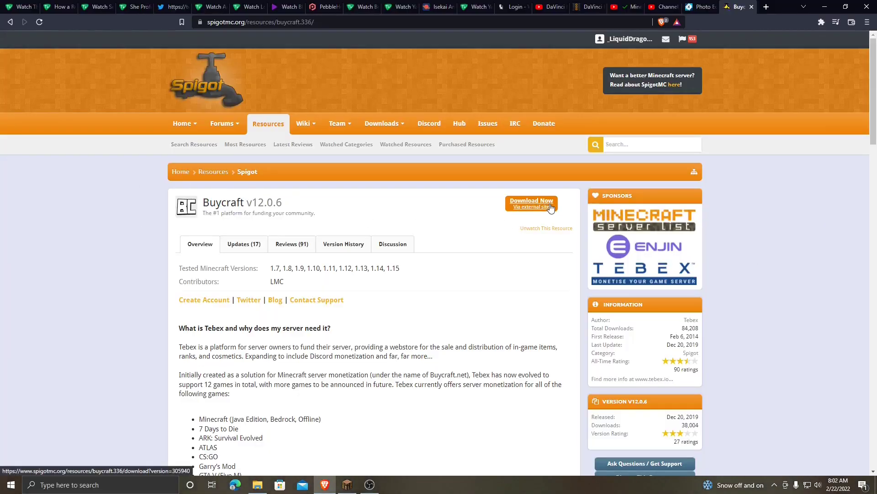
Check the PebbleHost File Manager's plugins folder for BuycraftX, then go to the Tebex site.
click(313, 7)
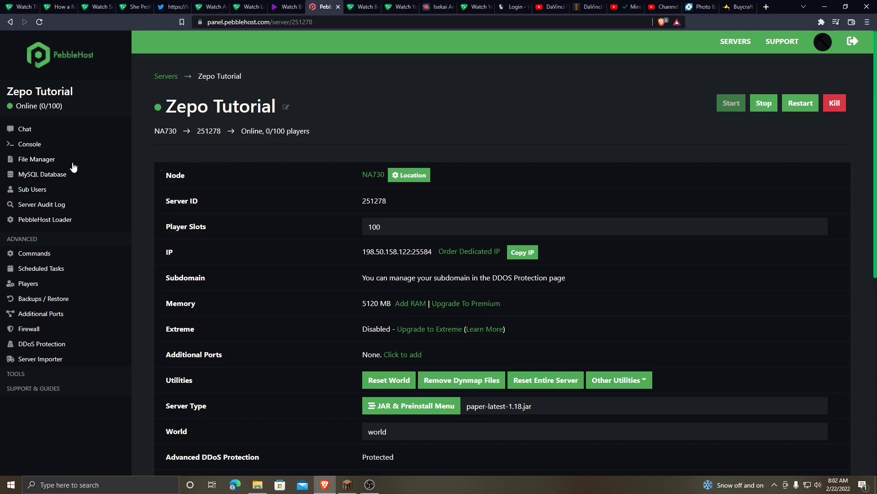
click(36, 159)
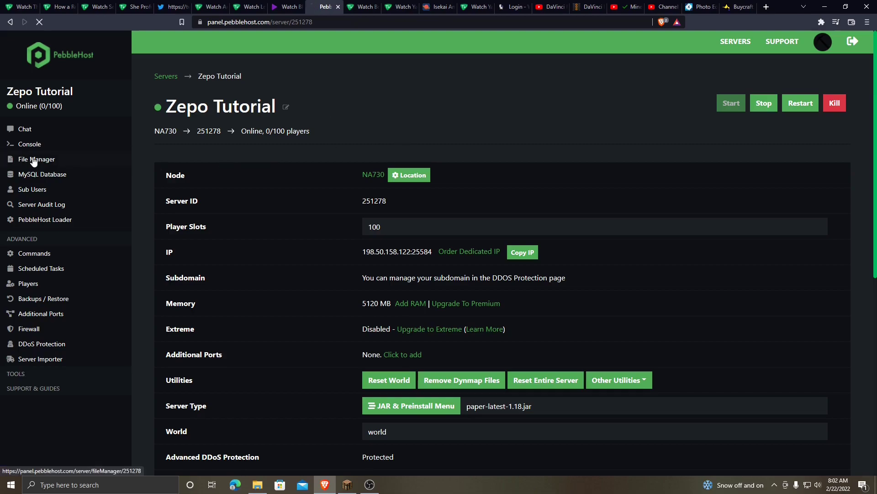
click(36, 159)
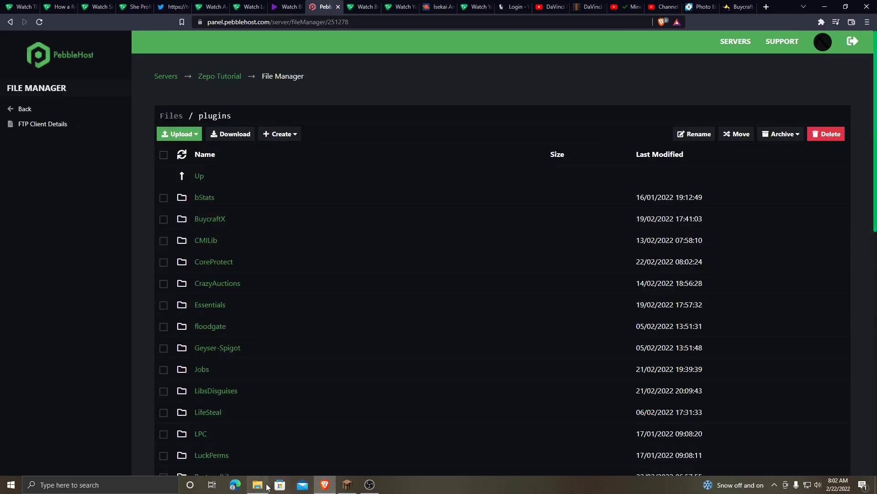
mouse_move(257, 485)
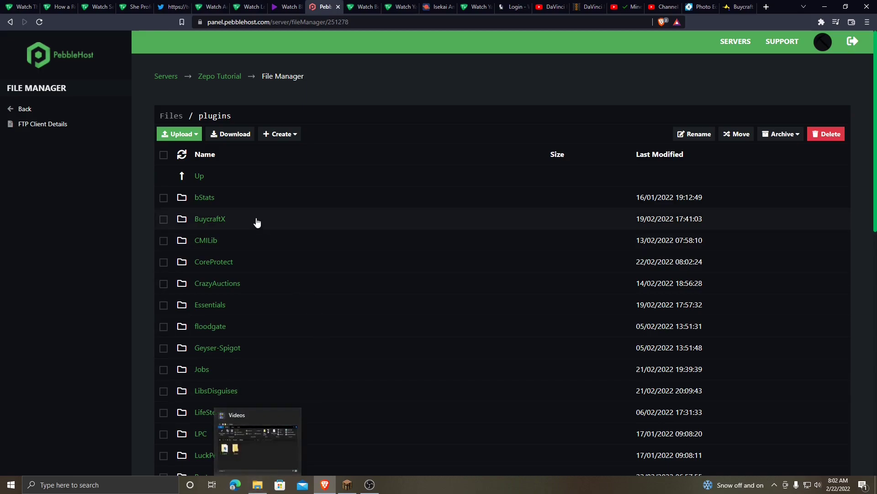
click(220, 76)
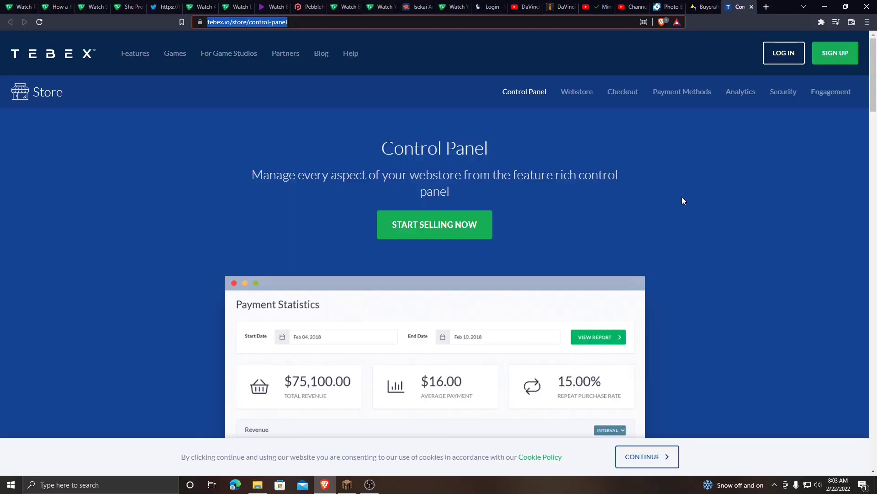
mouse_move(783, 186)
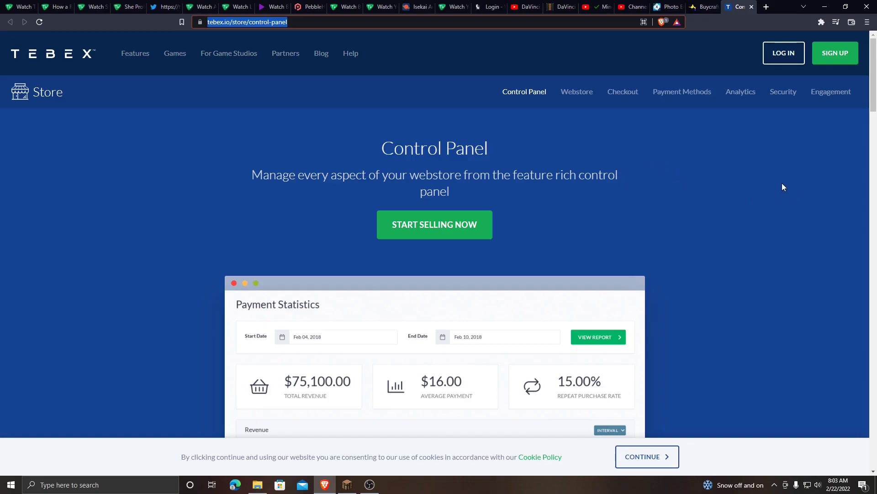
mouse_move(835, 53)
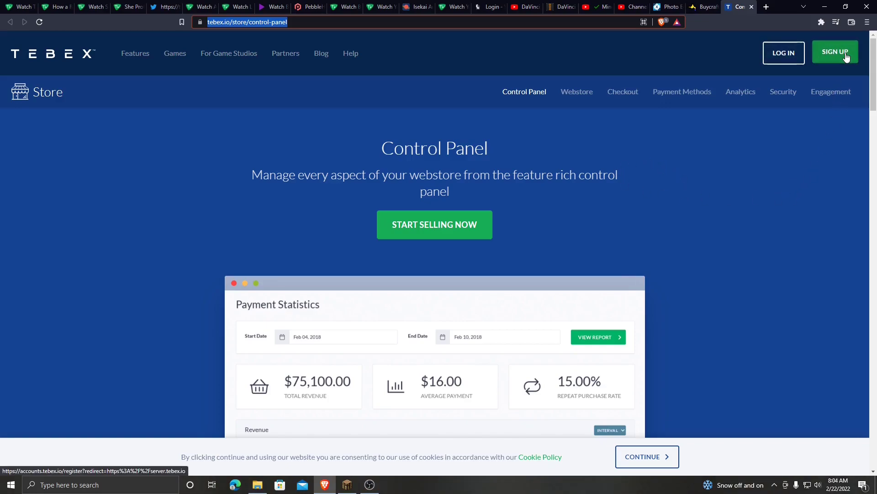
mouse_move(783, 54)
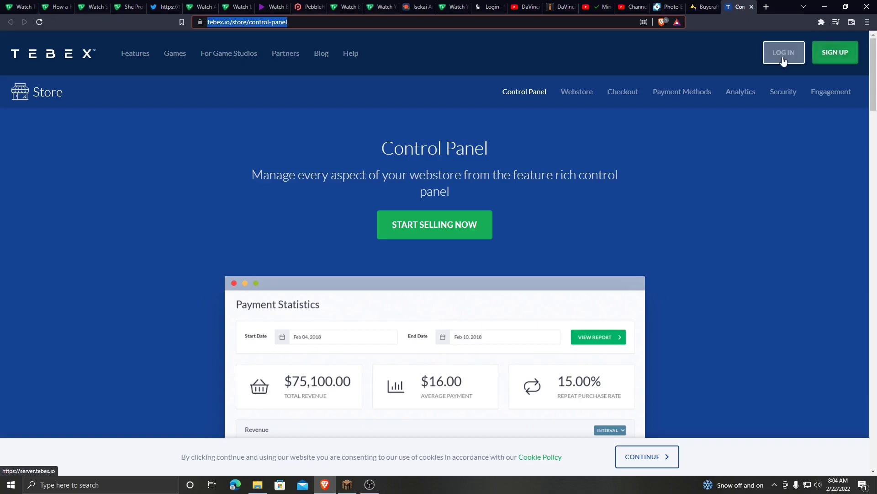
Log in to the Tebex control panel from the tebex.io header.
click(783, 52)
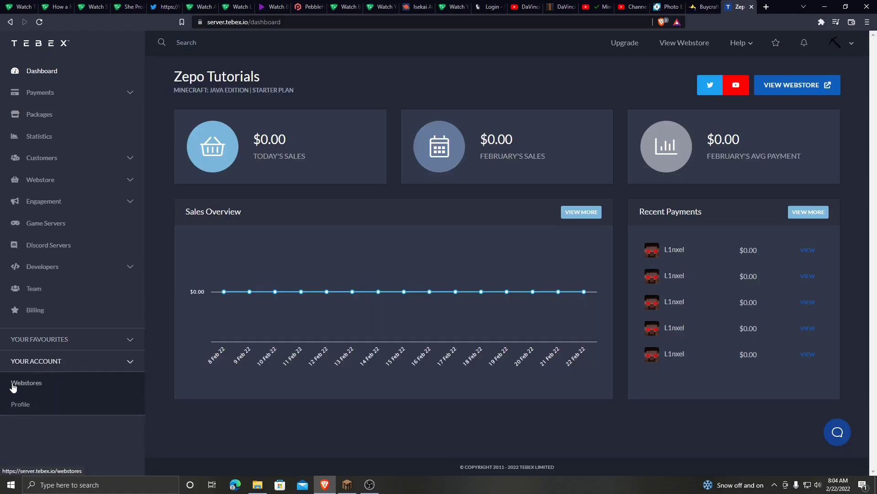
Delete the Zepo Tutorials webstore and begin a new Minecraft: Java Edition webstore.
click(26, 384)
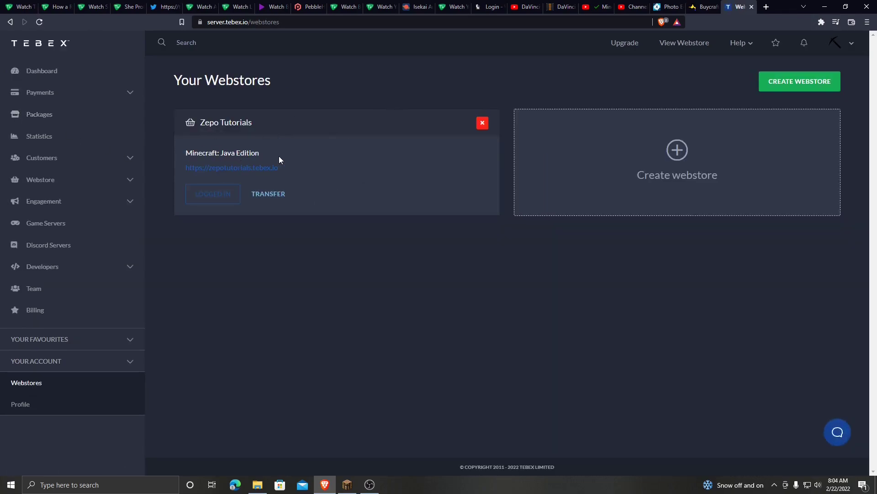
click(481, 122)
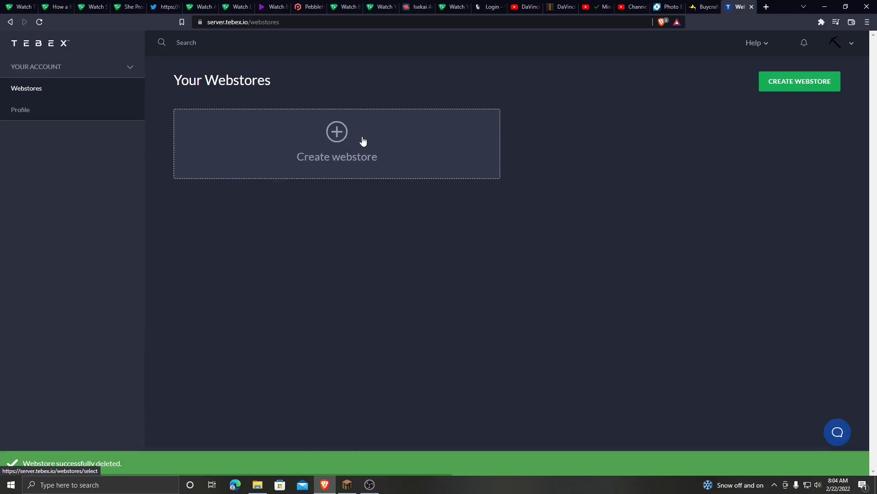
click(336, 142)
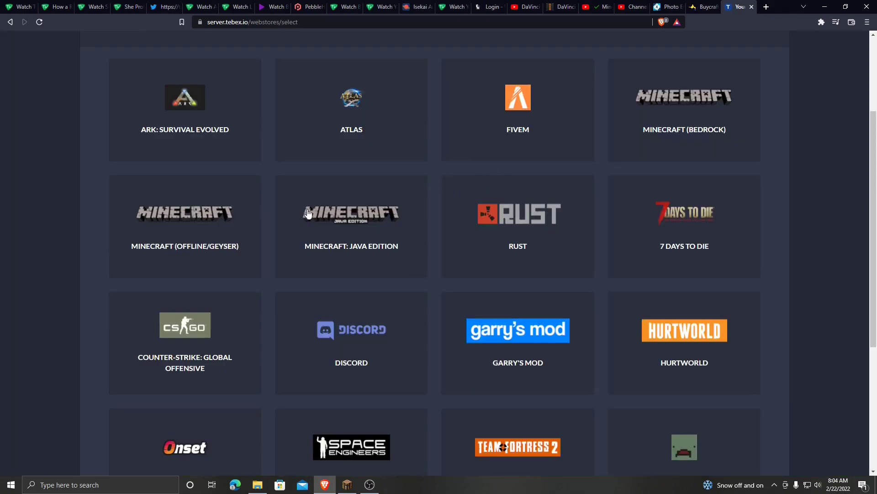
mouse_move(365, 245)
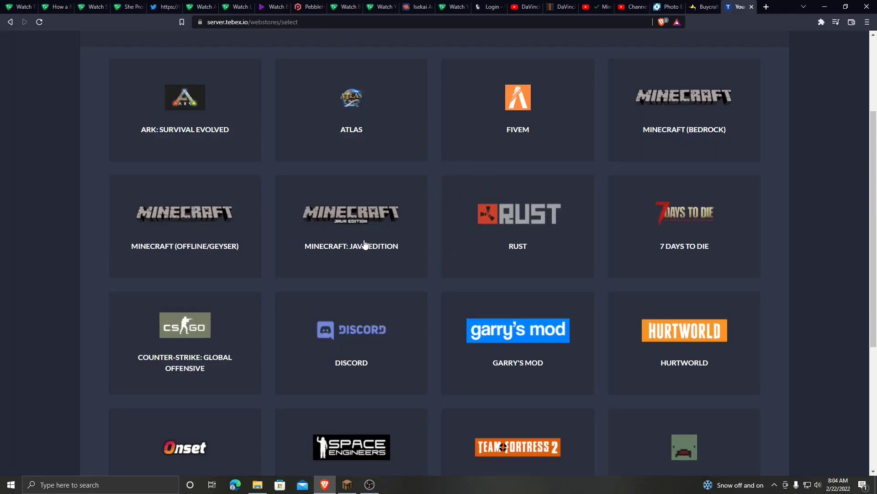
click(351, 226)
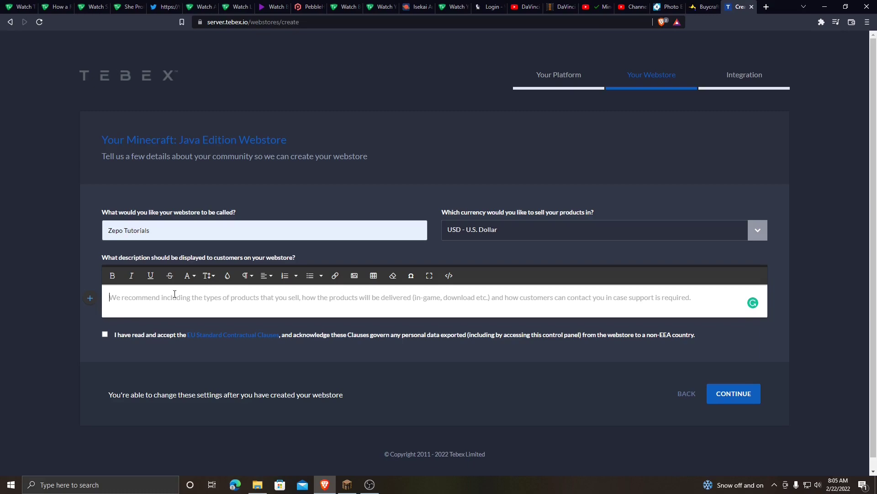
Describe the webstore as 'Welcome to Zepo Tutorials', accept the EU Standard Contractual Clauses and continue.
text(Hel)
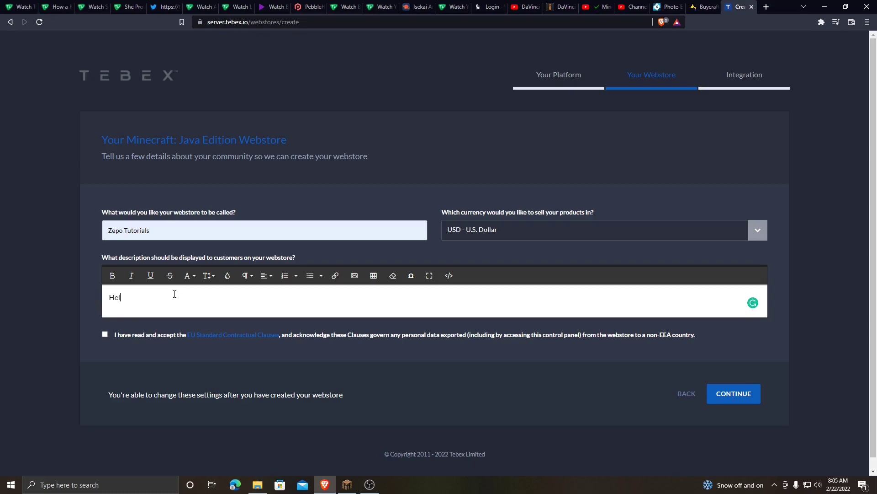
text(Welcome to)
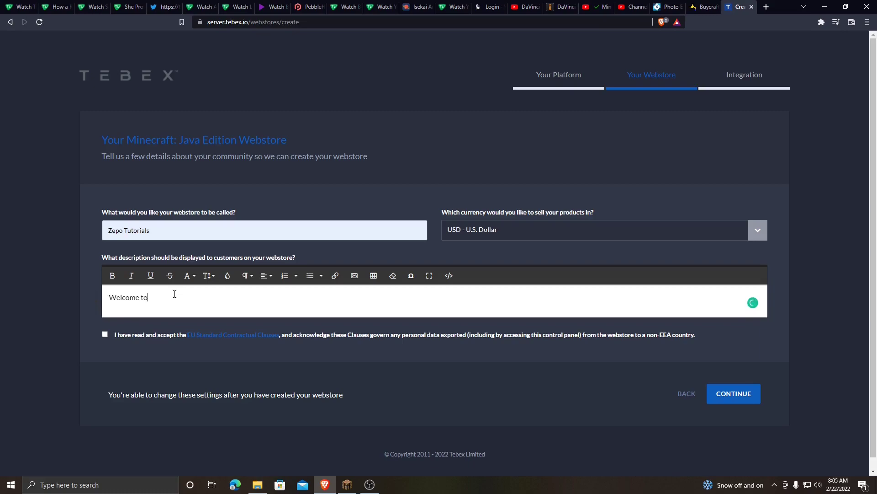
text(Zepo)
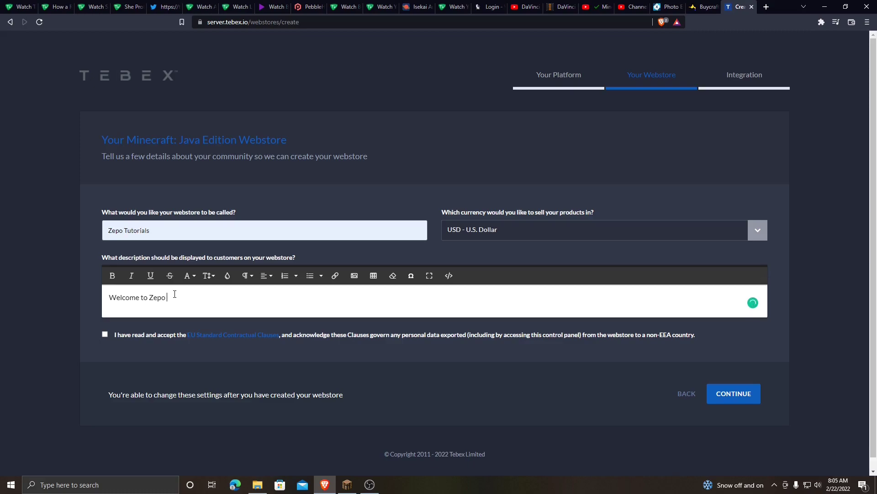
click(105, 335)
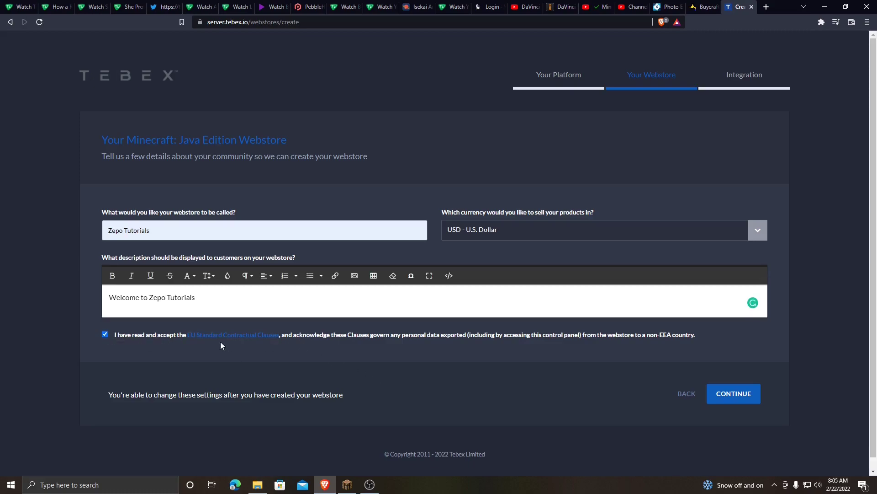
mouse_move(256, 340)
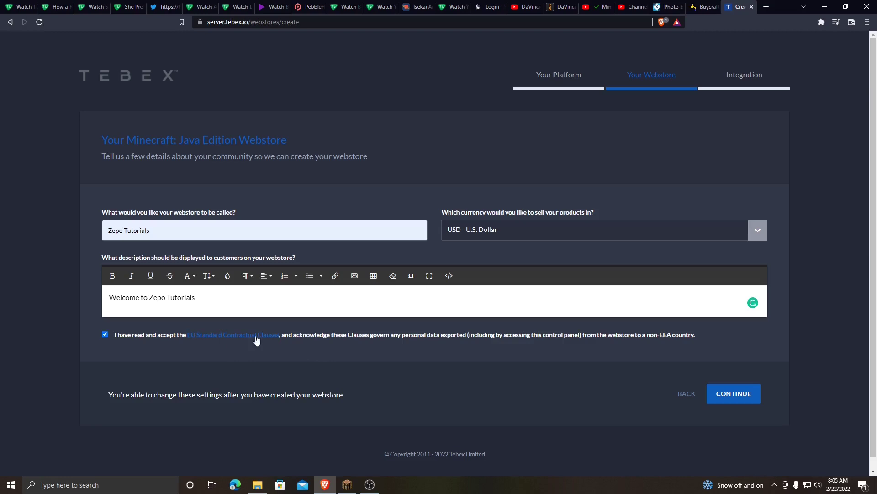
click(734, 393)
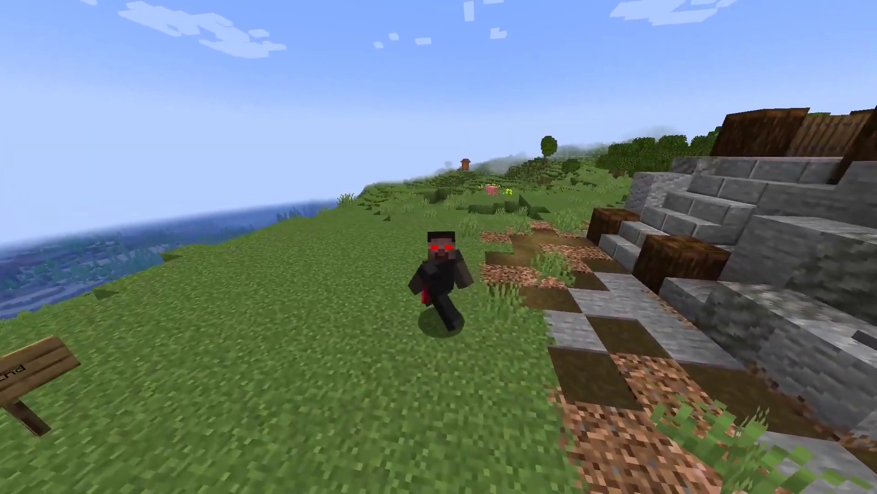
mouse_move(439, 247)
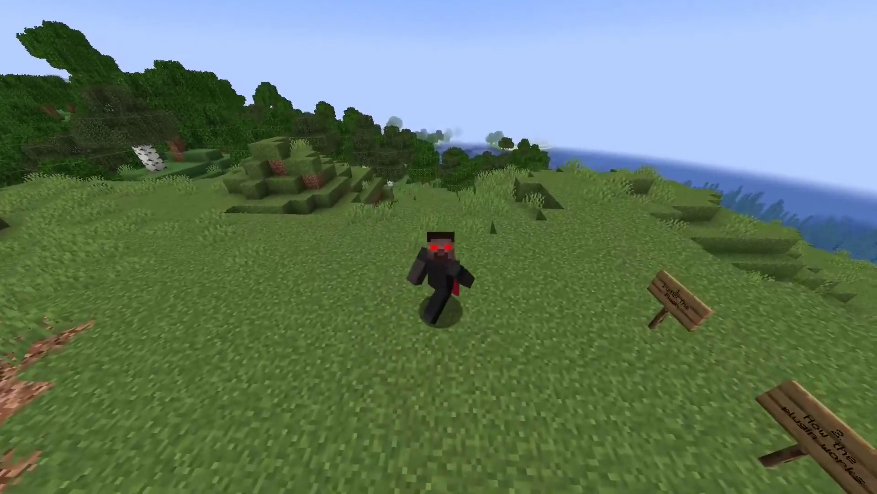
mouse_move(439, 247)
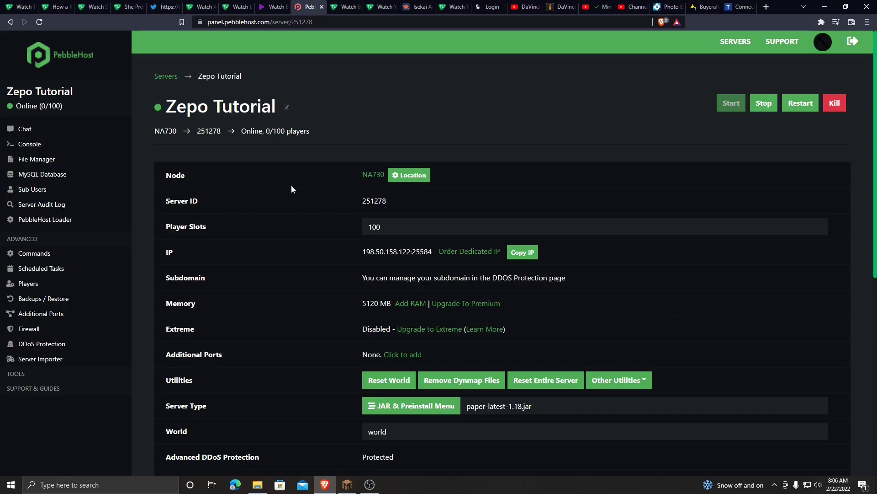
View the PebbleHost console log of BuycraftX fetching due players, then return to Tebex.
click(29, 143)
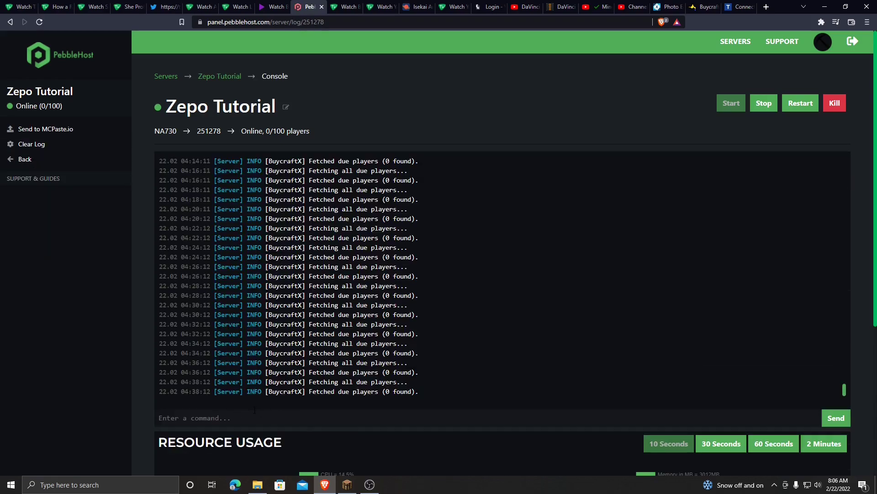
click(739, 6)
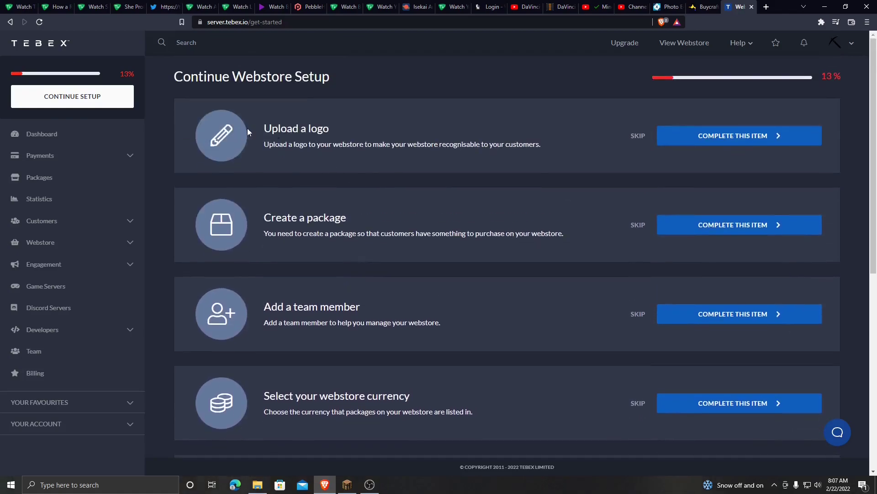
Scroll through the Continue Webstore Setup checklist tasks and back to the top.
scroll(down, 3)
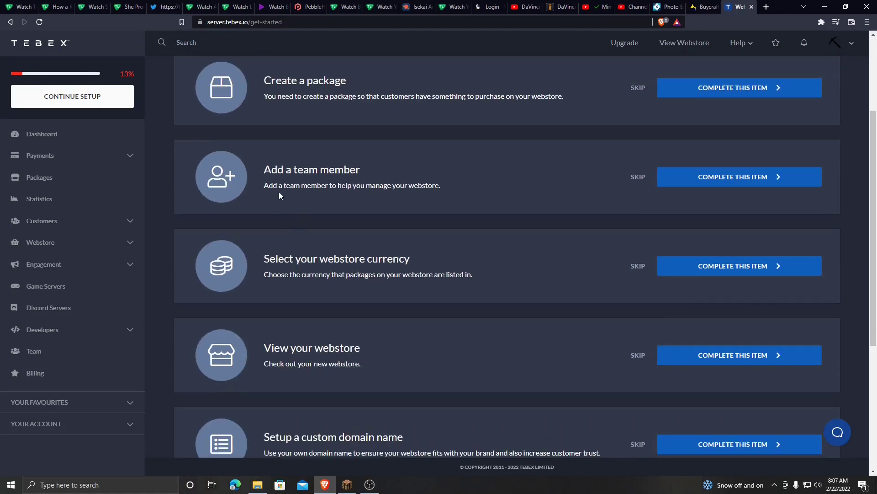
scroll(down, 3)
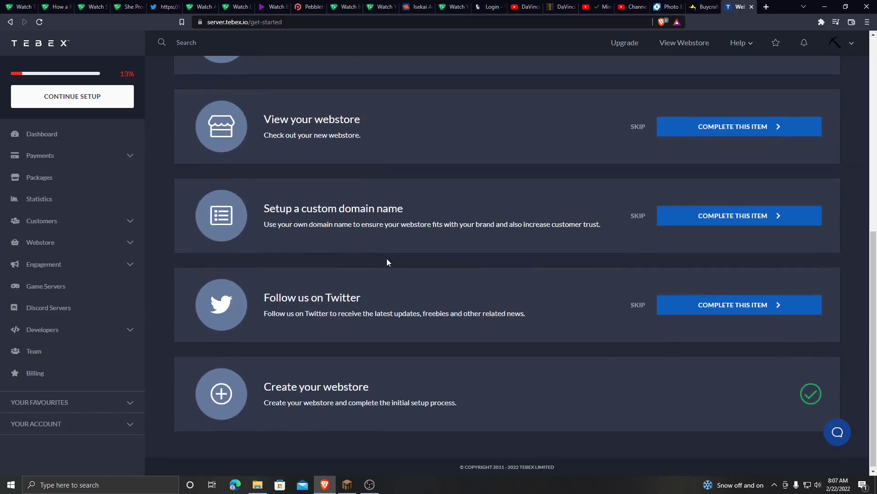
scroll(up, 3)
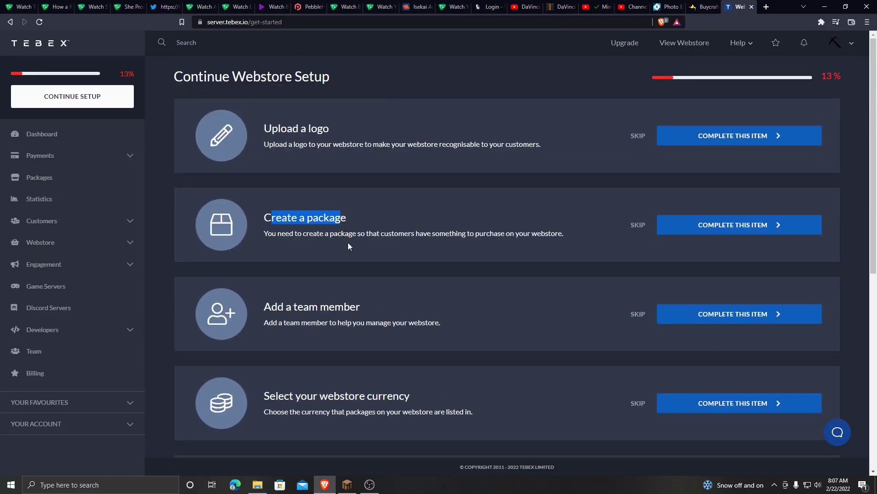
scroll(down, 3)
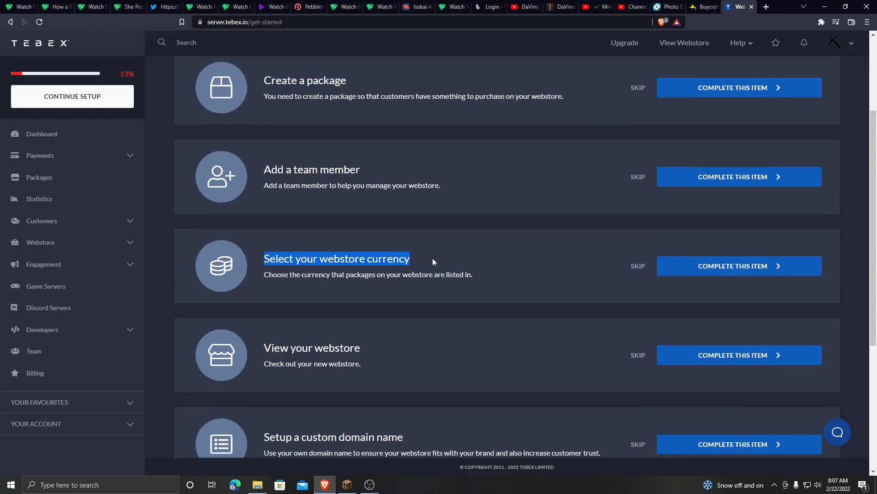
scroll(down, 3)
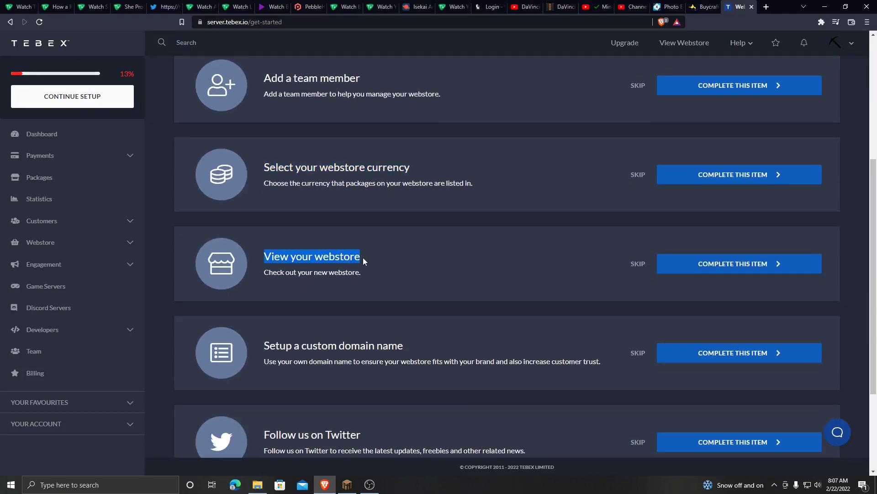
scroll(up, 3)
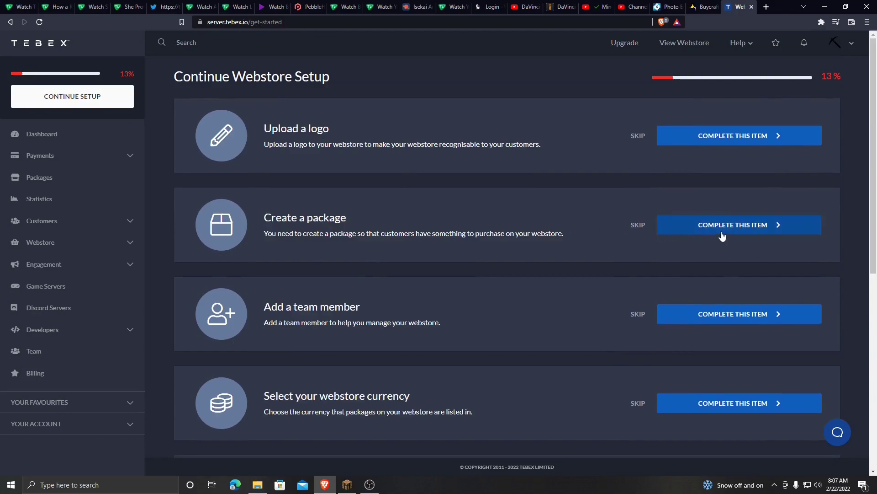
Complete the 'Create a package' checklist item by adding a new package from the Packages page.
click(738, 224)
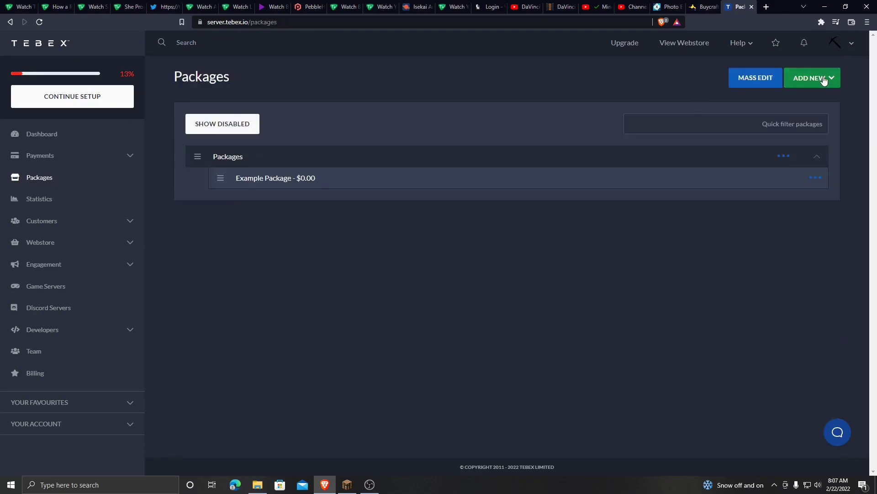
click(812, 77)
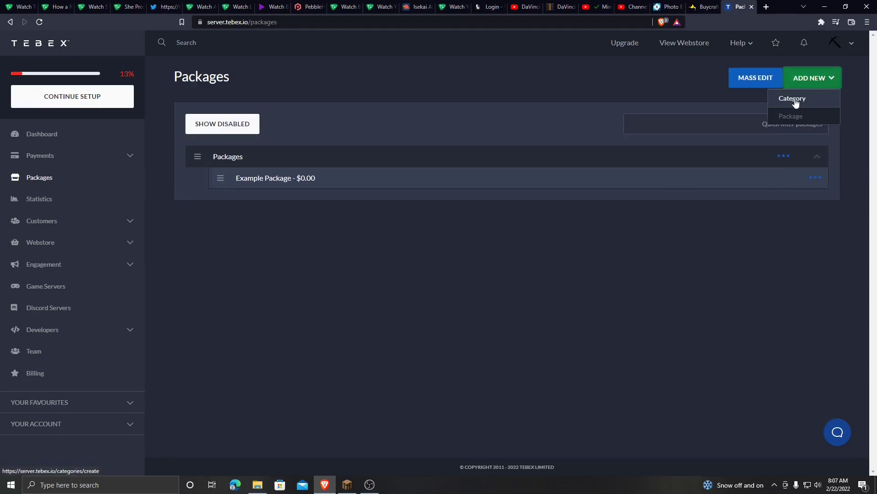
mouse_move(791, 116)
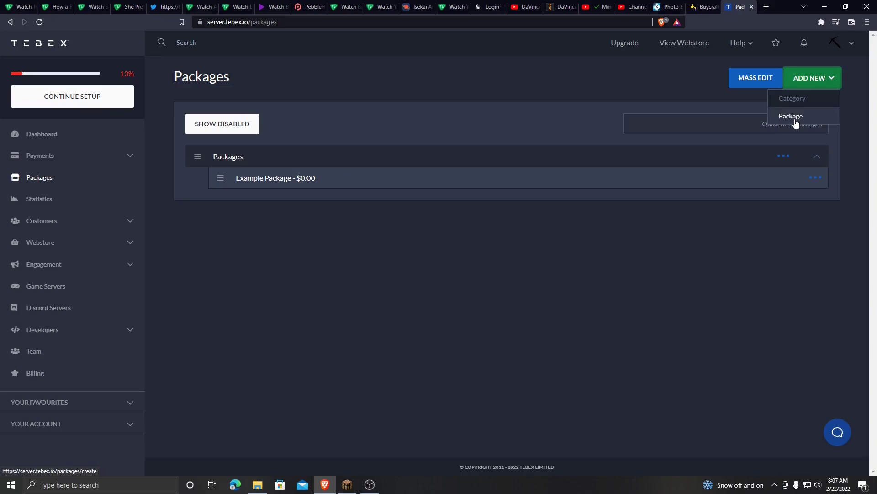
click(791, 116)
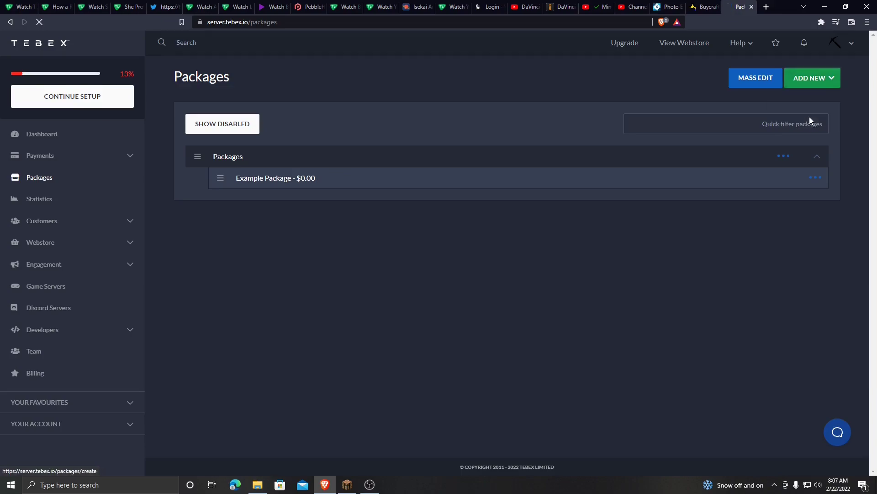
click(810, 78)
text(Briadcast c)
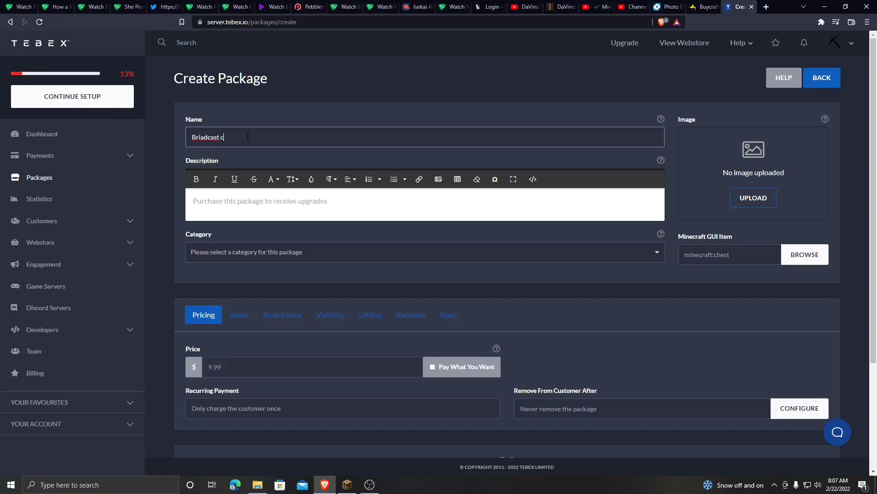
Name the package Broadcast Command "Hello", describe it as 'It broadcast "Hello"', category Packages, charged once.
text(Broadcast Command "Hello)
click(425, 204)
text(It)
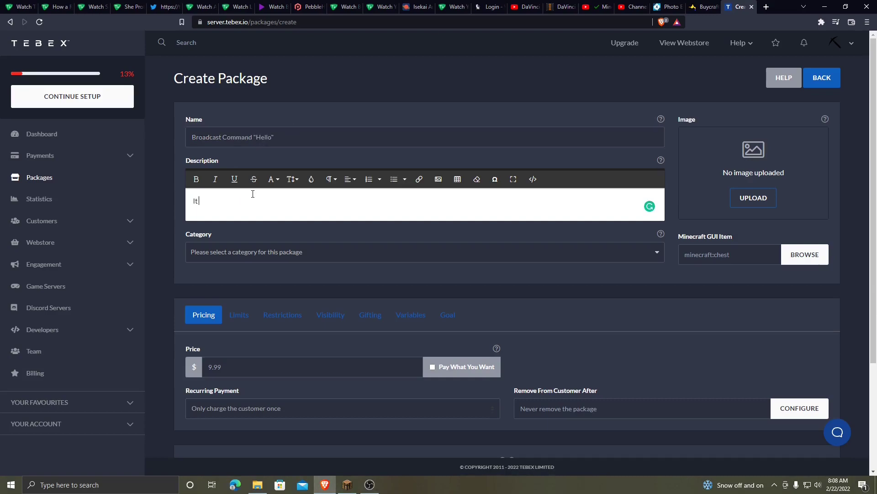
text(broad)
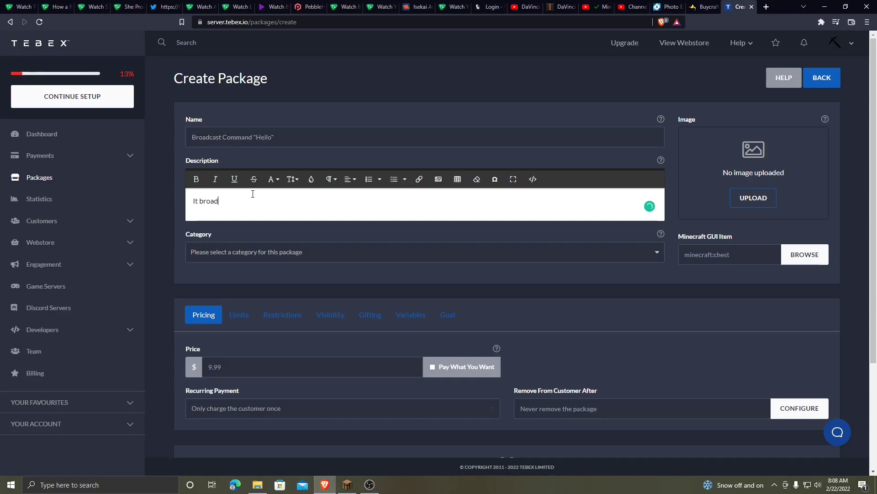
text(cast "Hello)
click(312, 366)
text(0)
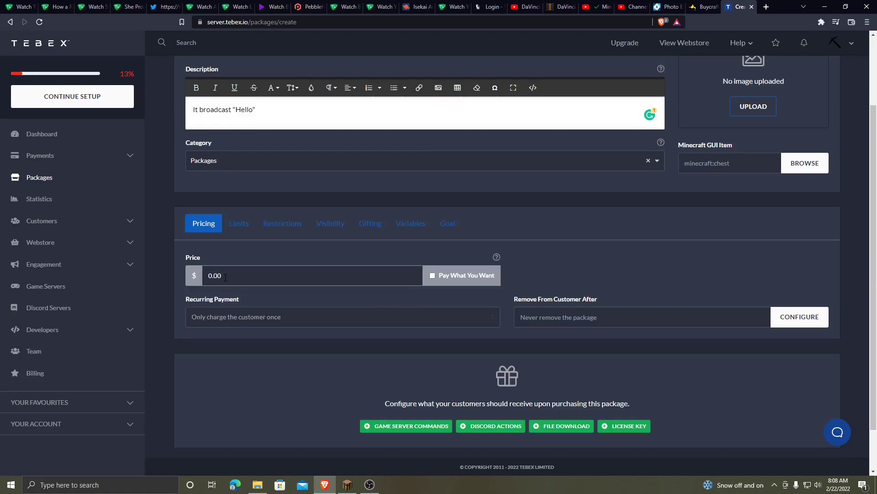
click(342, 317)
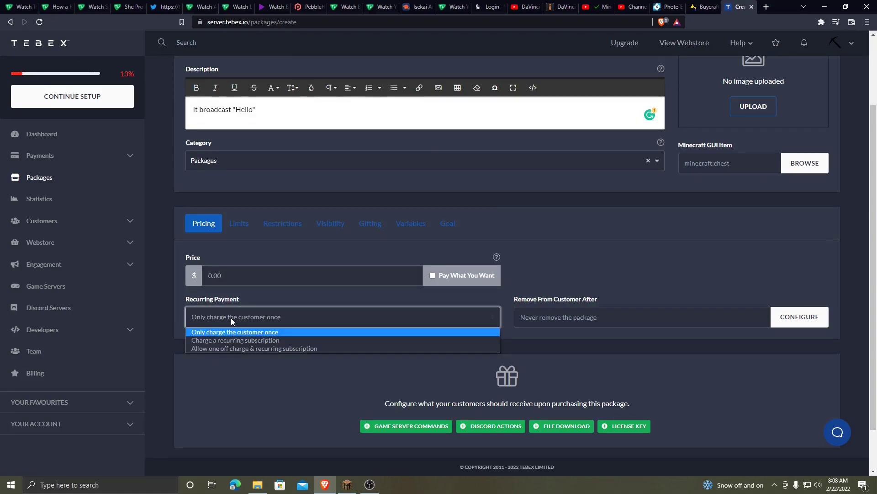
mouse_move(235, 340)
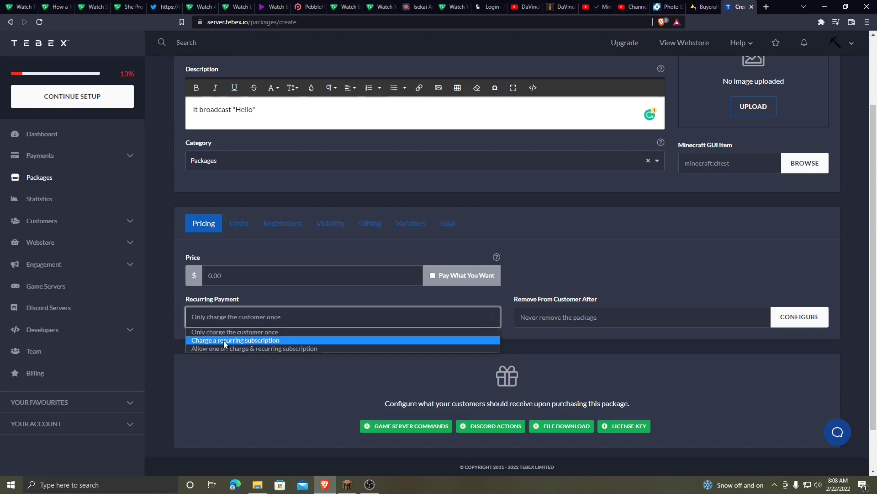
mouse_move(270, 346)
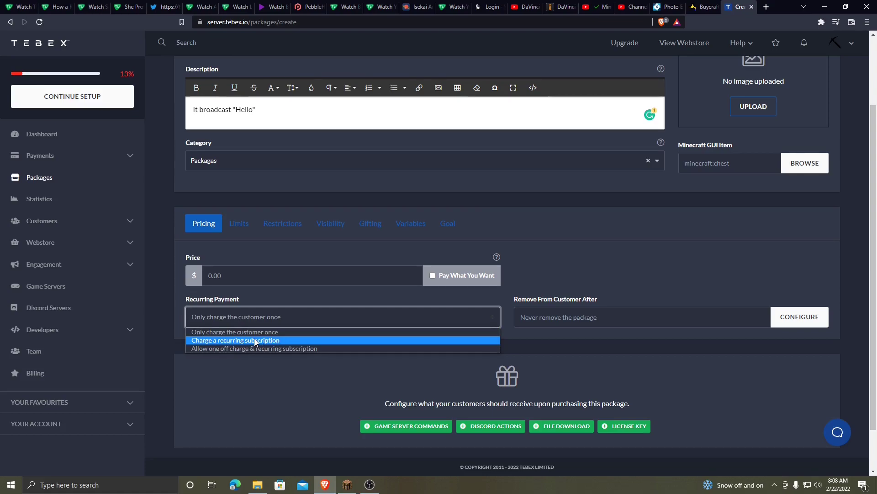
mouse_move(241, 348)
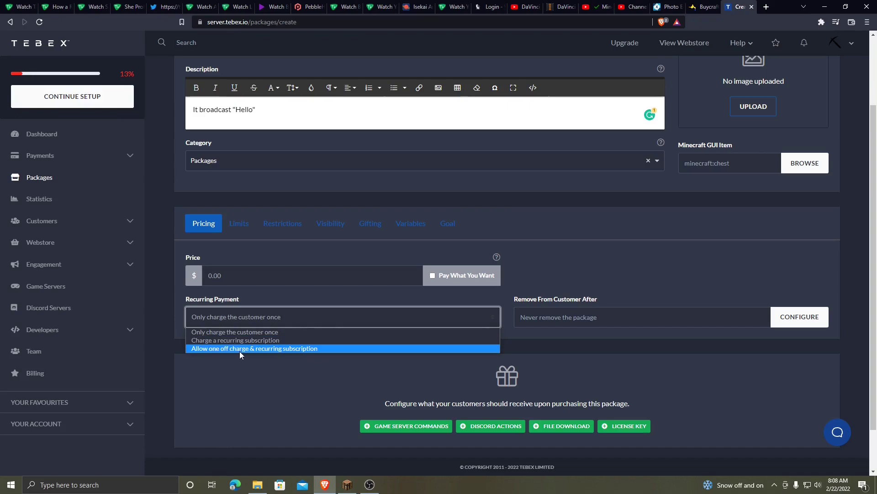
mouse_move(276, 357)
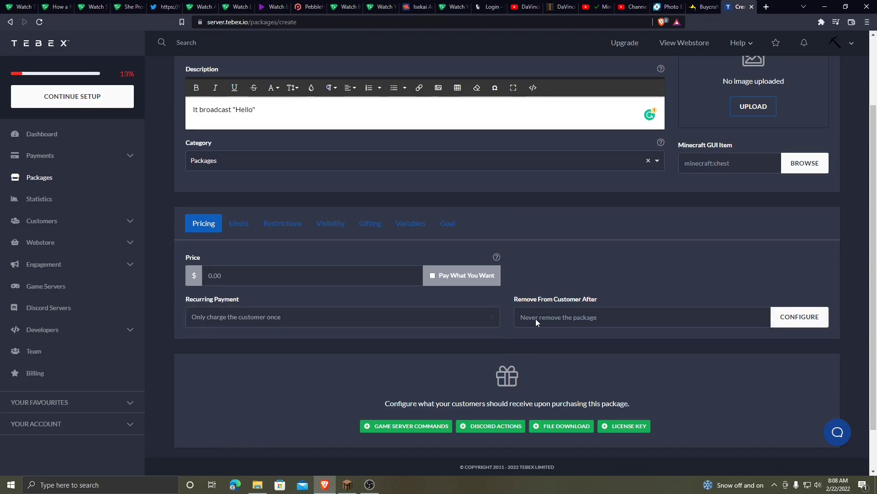
mouse_move(290, 252)
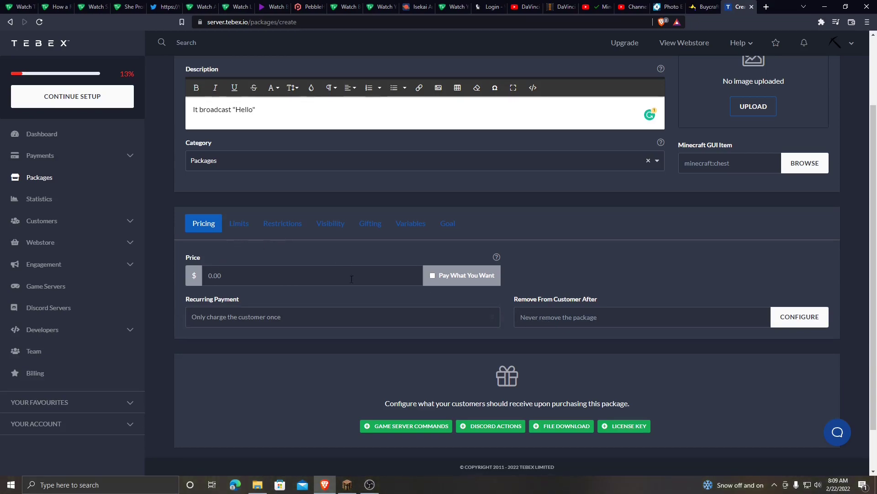
mouse_move(554, 267)
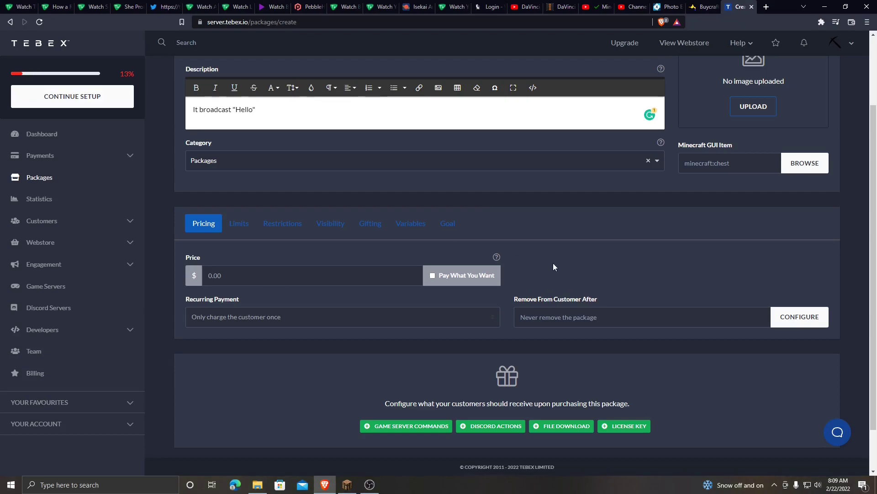
mouse_move(721, 310)
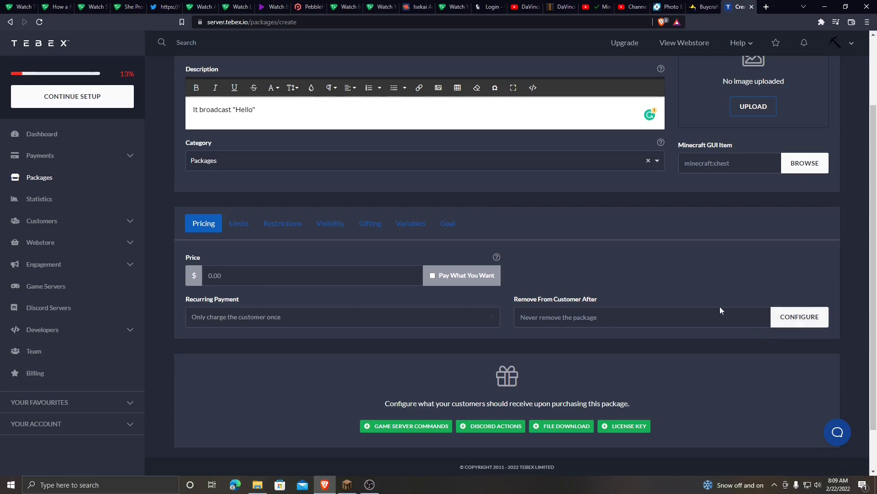
scroll(down, 3)
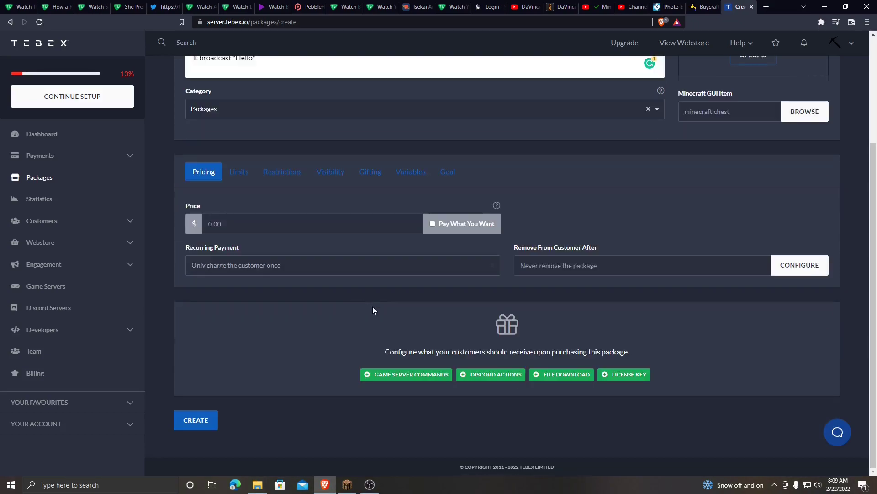
mouse_move(406, 374)
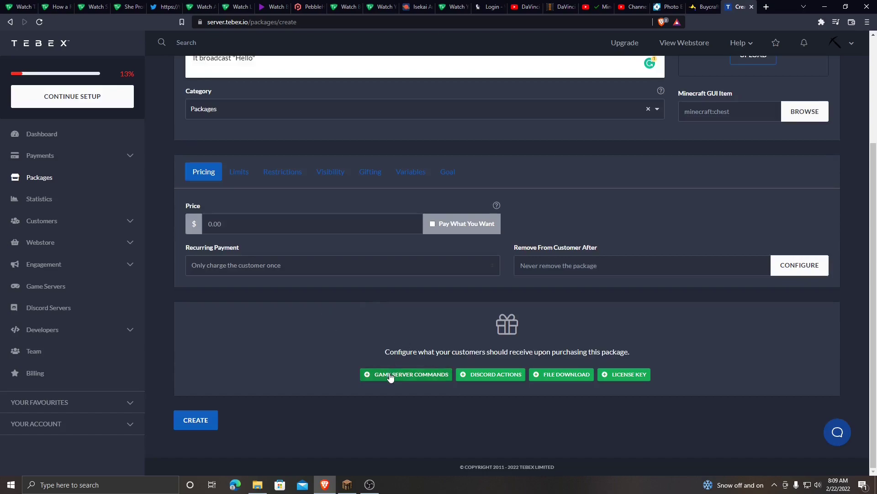
Add a Game Server Commands deliverable for the Zepo Tutorials server with an on-purchase command.
click(405, 374)
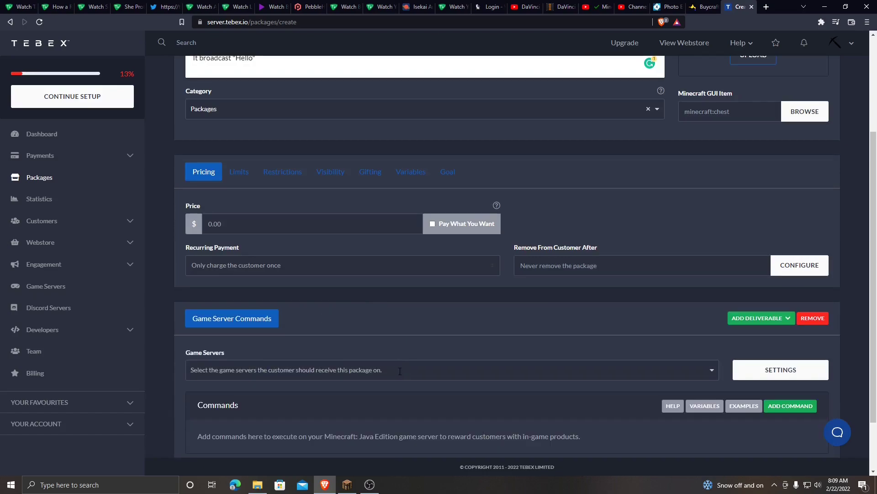
click(811, 318)
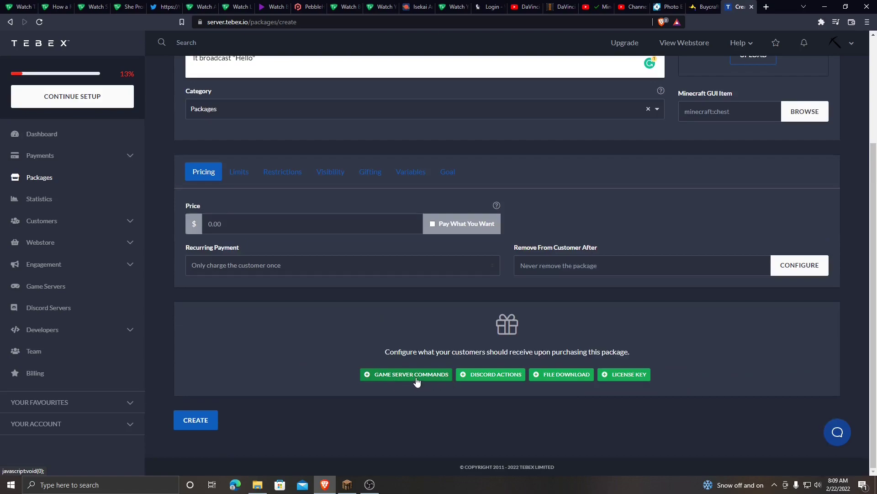
click(411, 374)
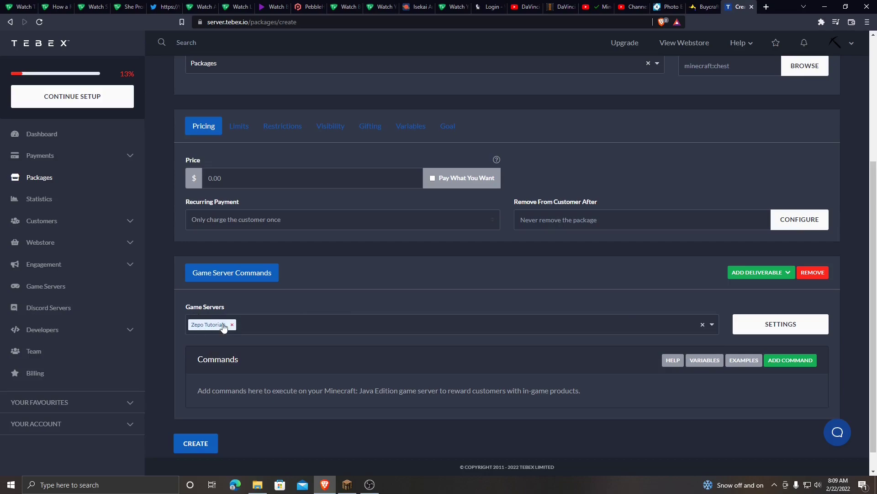
mouse_move(273, 350)
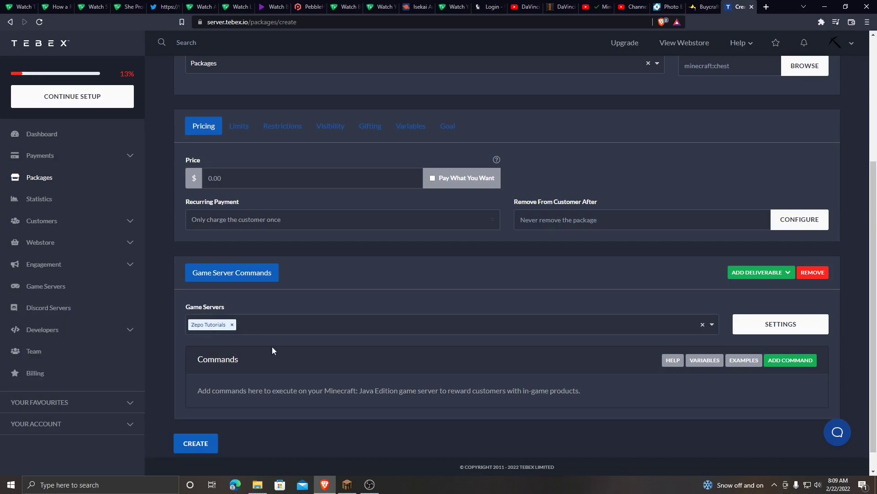
click(790, 361)
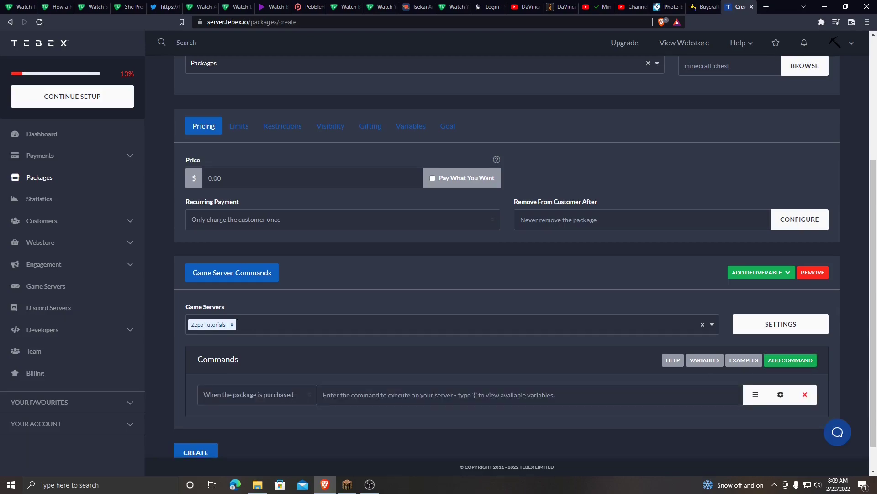
Enter the purchase command 'broadcast Hello' for the deliverable.
text(/b)
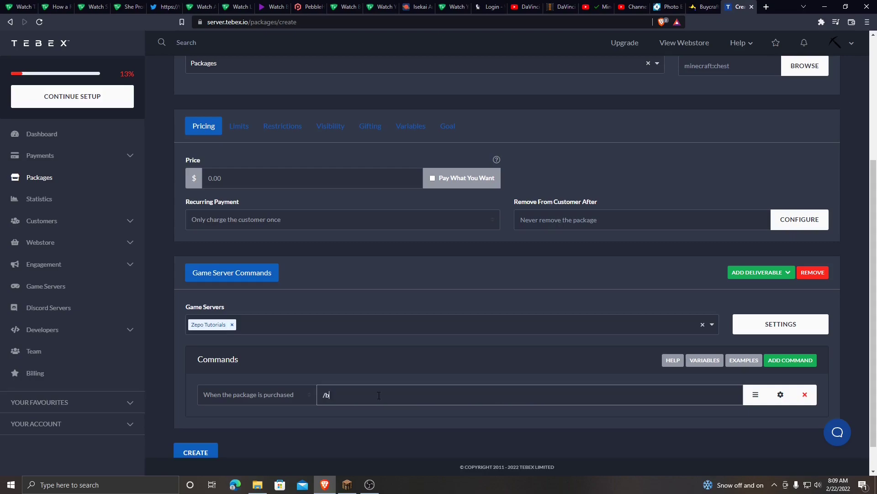
text(roadcast)
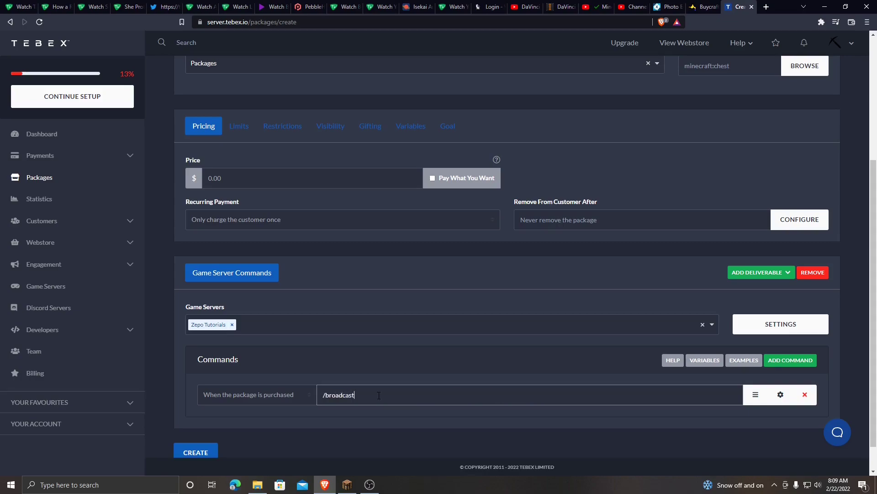
text(Hello)
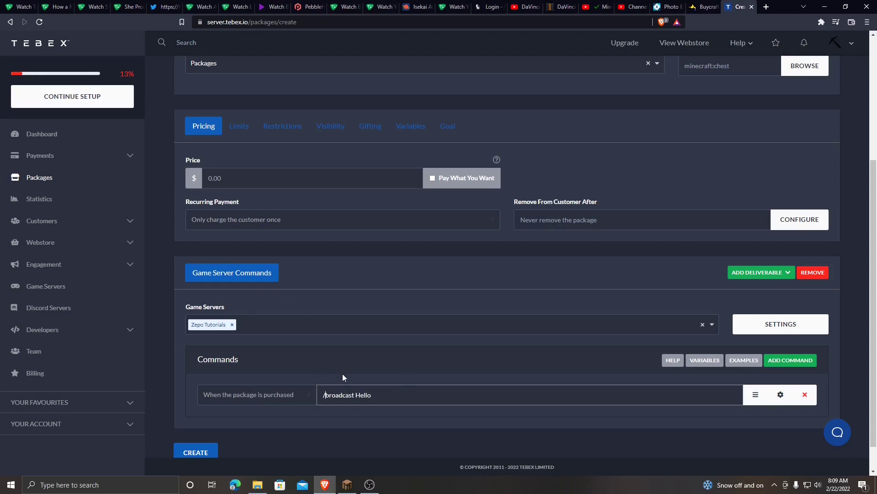
click(323, 394)
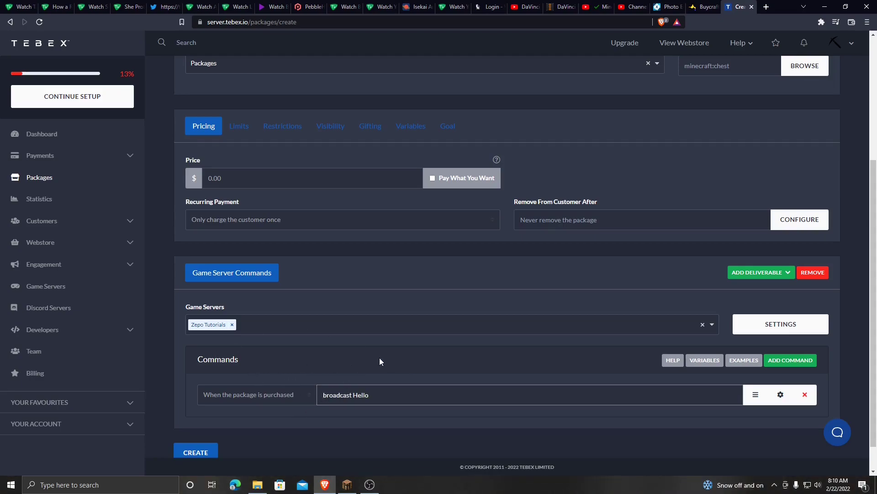
Give the broadcast Hello command a Delay Before Executing of 20 seconds.
click(779, 395)
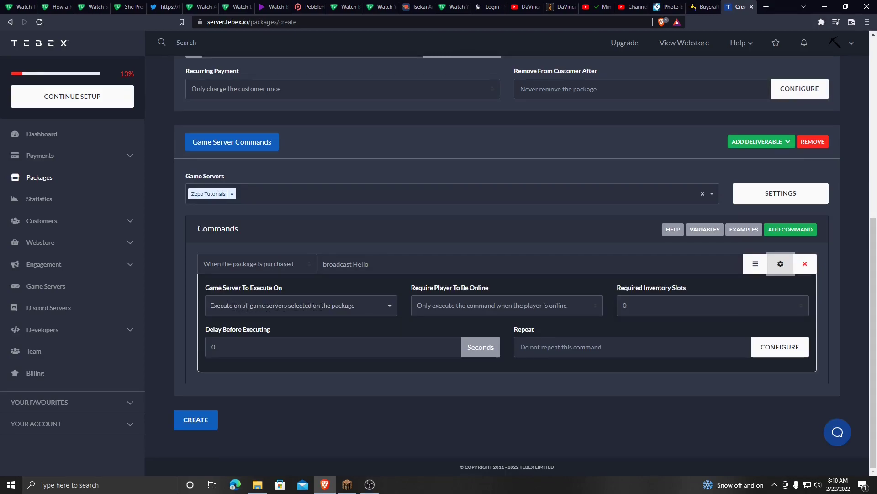
mouse_move(488, 312)
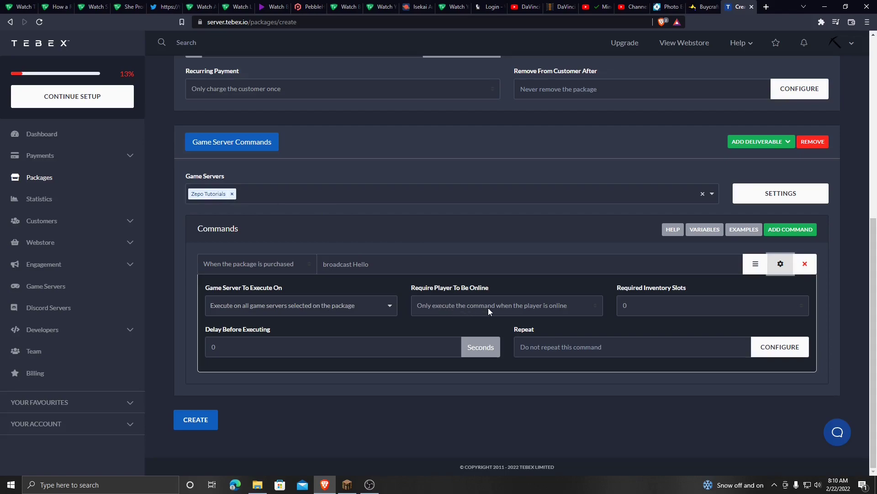
mouse_move(612, 287)
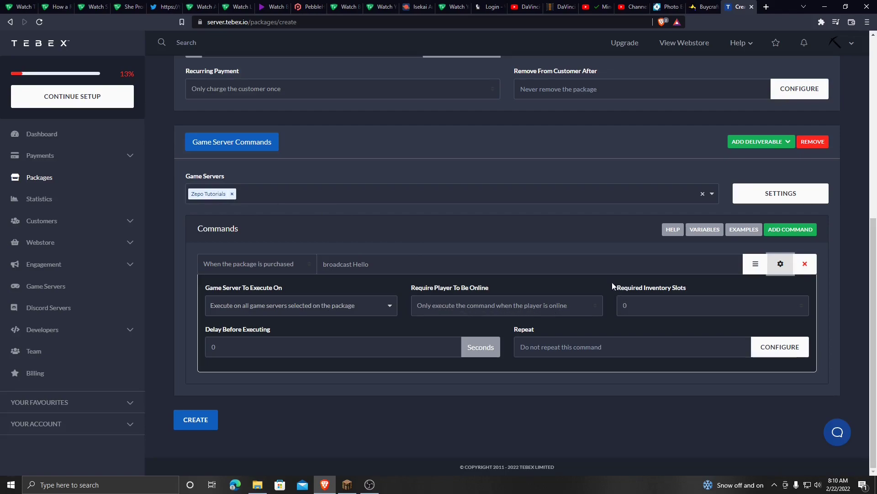
mouse_move(629, 306)
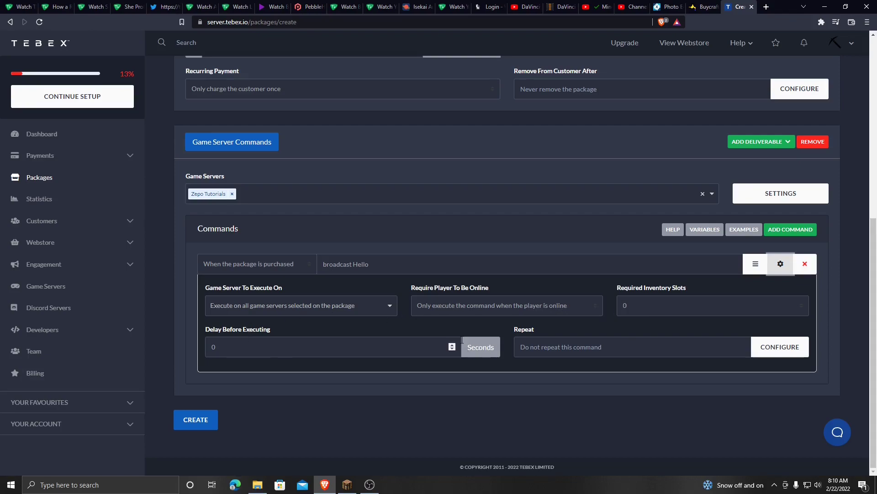
text(20)
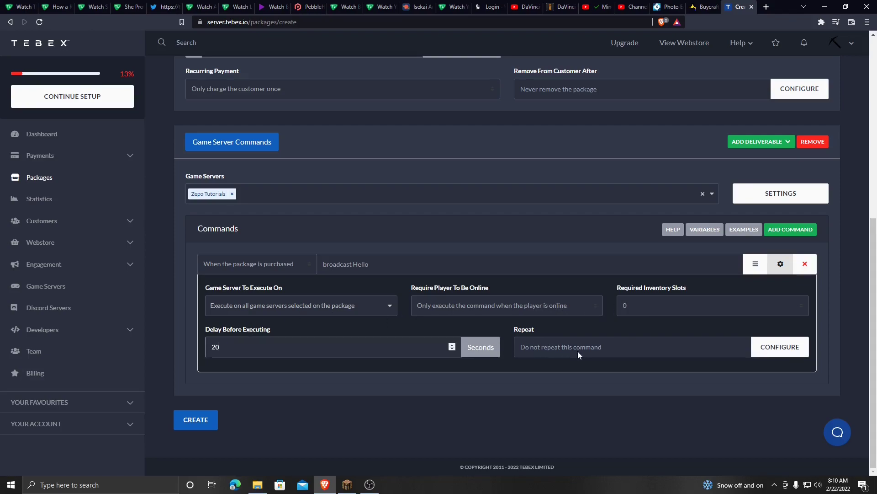
mouse_move(193, 430)
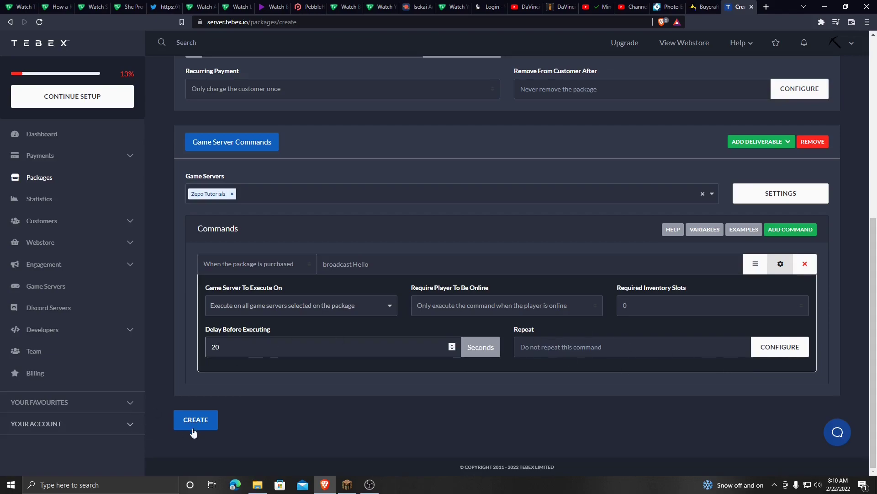
Create the package, then complete the checklist's currency step with USD - U.S. Dollar.
click(195, 419)
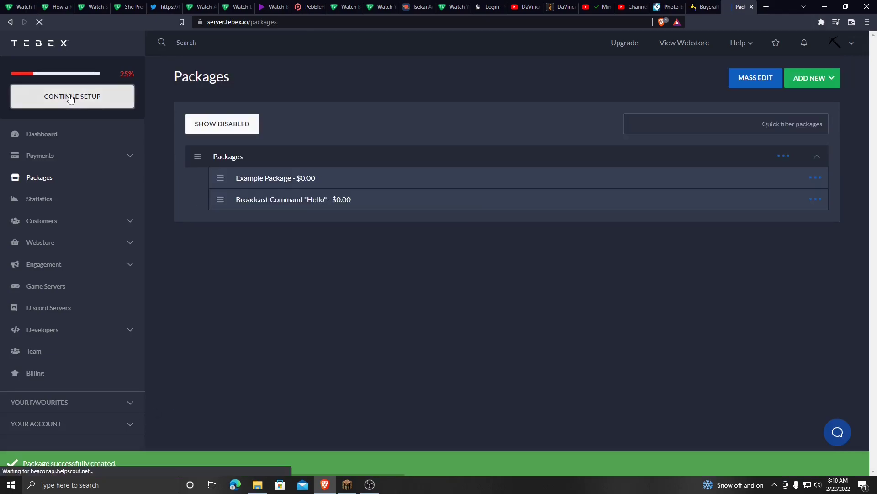
click(72, 96)
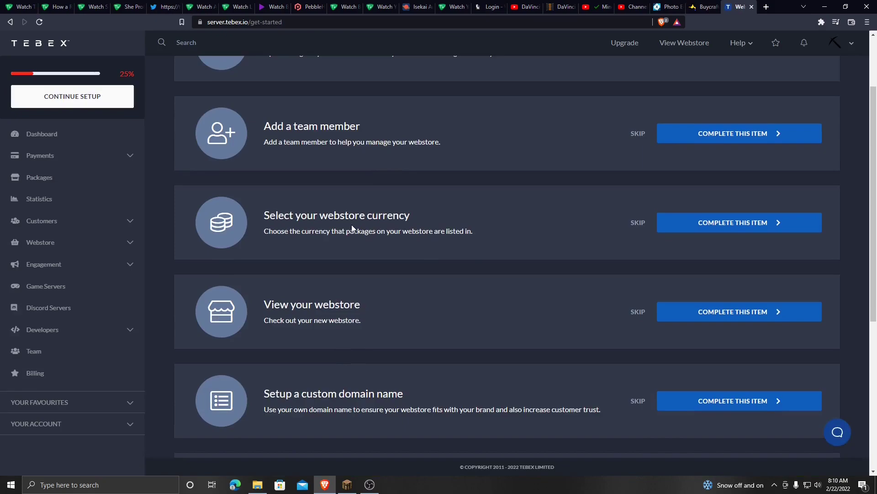
click(739, 222)
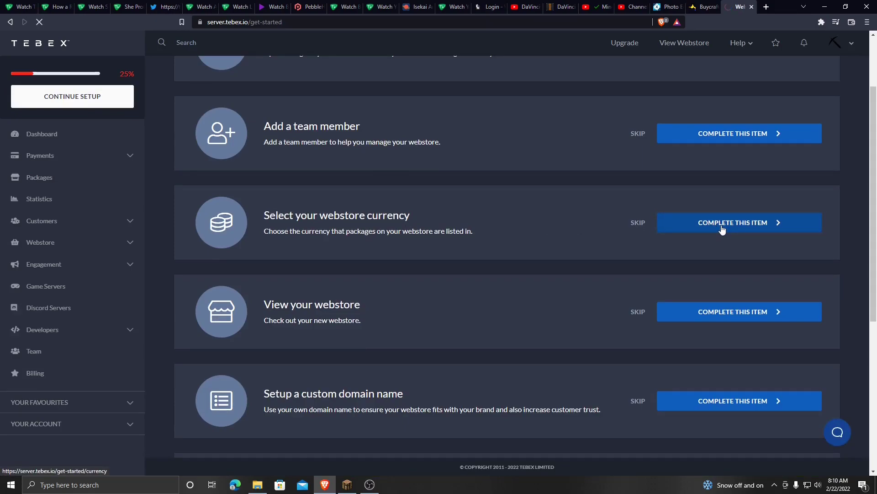
click(738, 222)
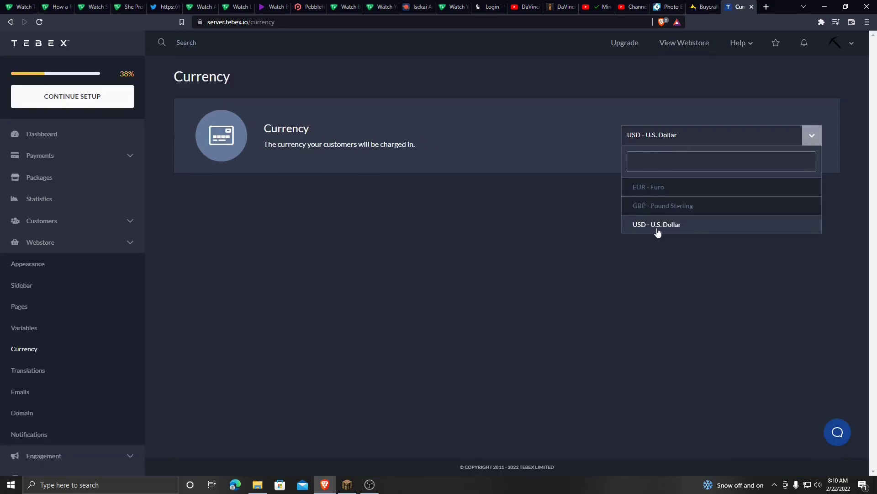
click(656, 224)
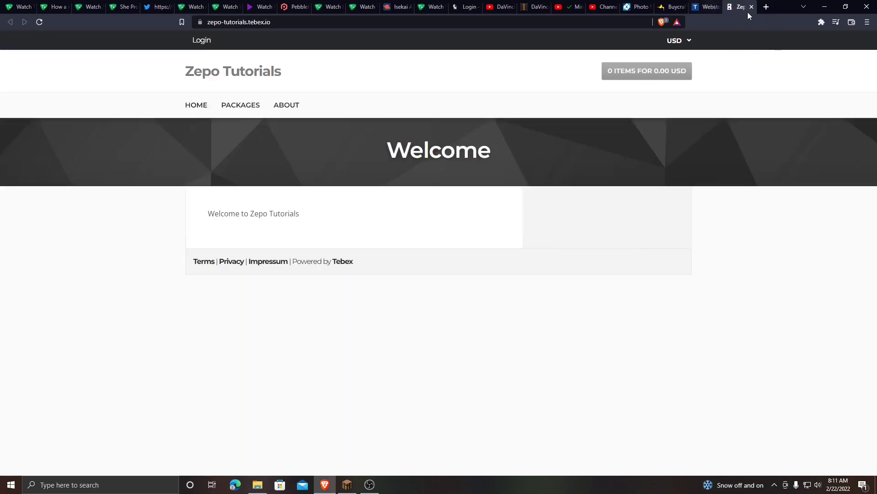
View the Zepo Tutorials store's Packages and About pages, then return to the control panel.
double_click(252, 213)
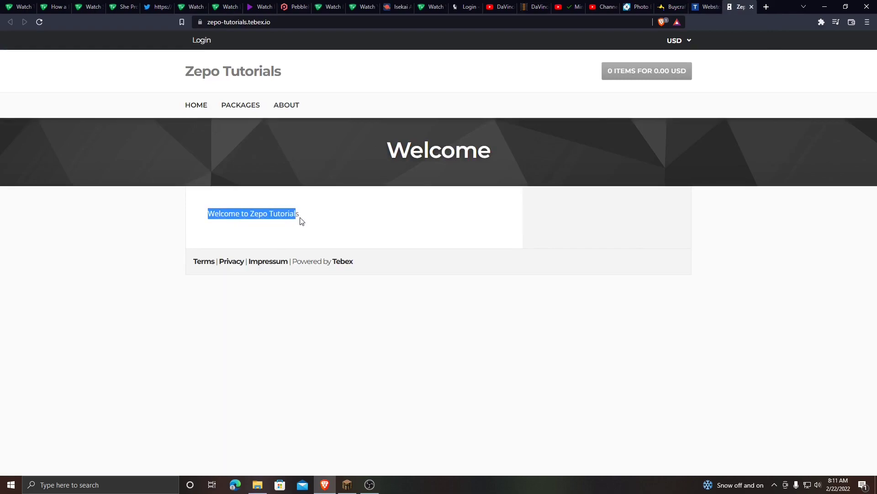
click(240, 105)
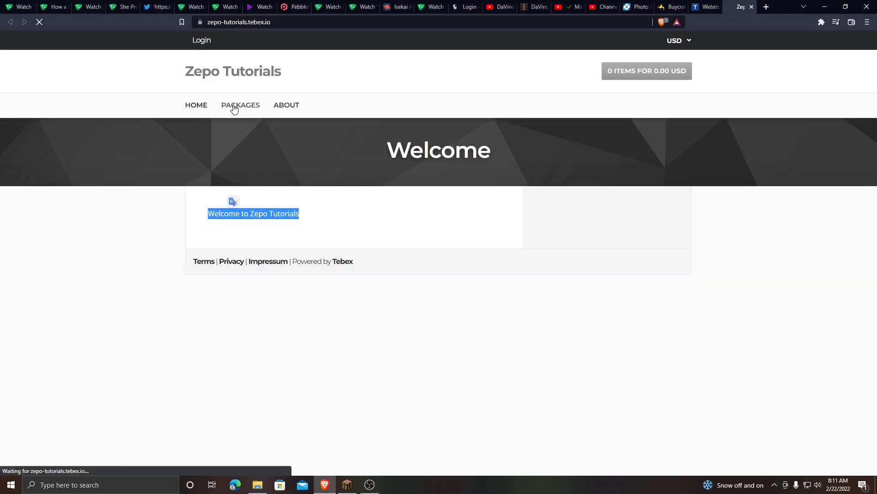
click(240, 104)
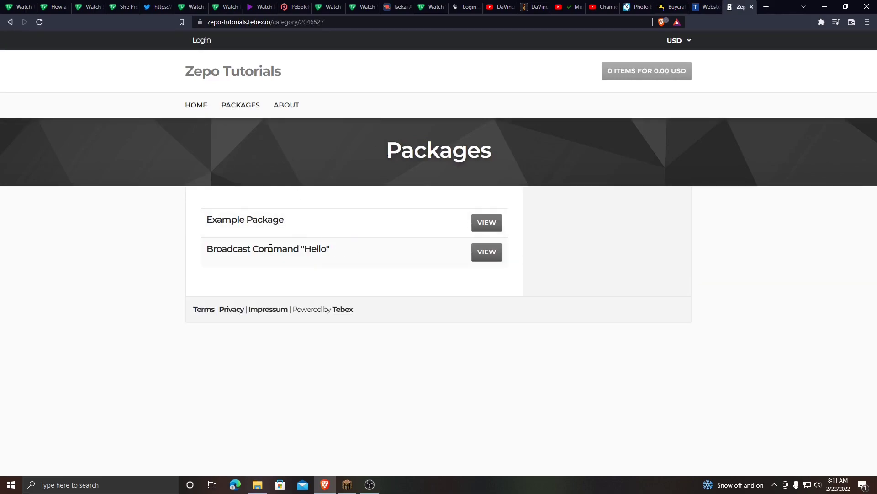
click(286, 104)
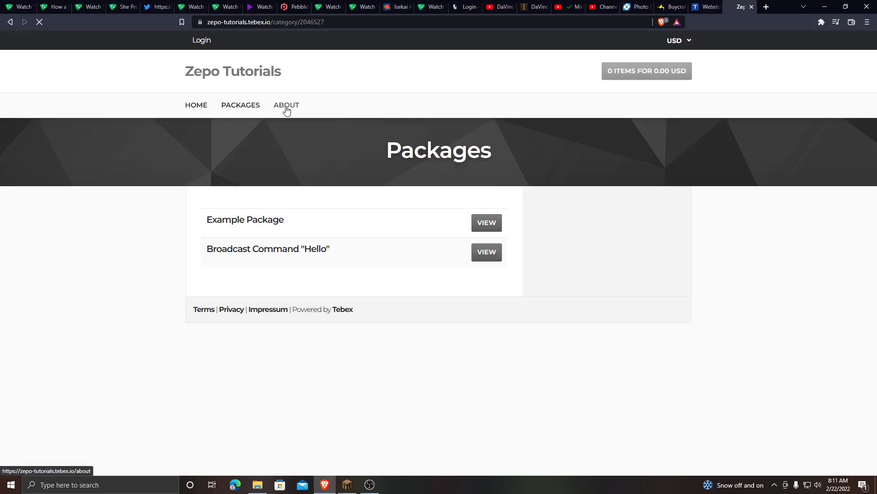
click(286, 105)
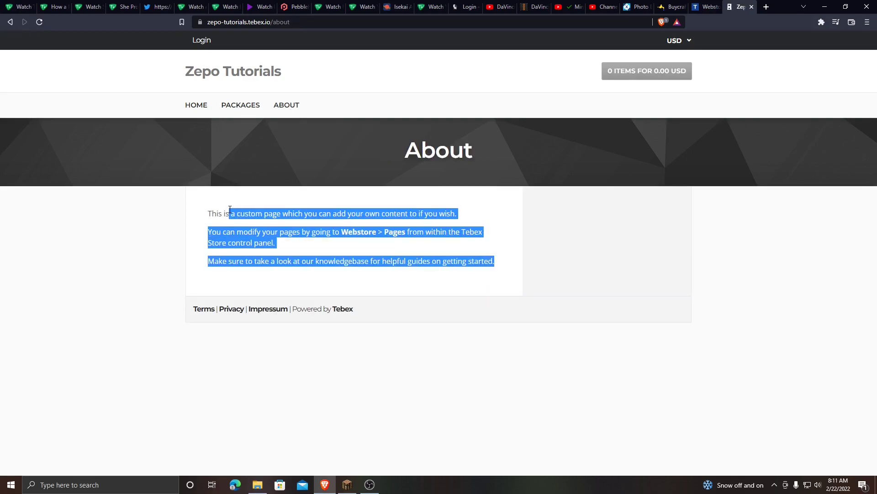
click(515, 269)
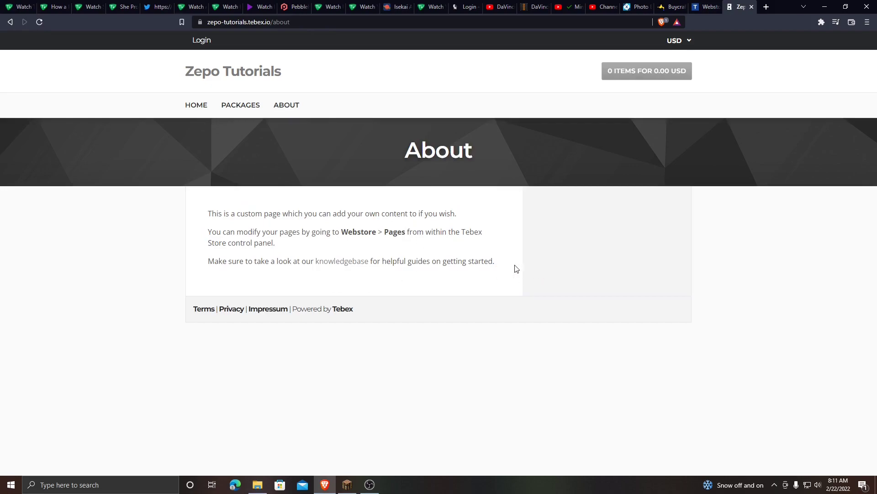
click(716, 7)
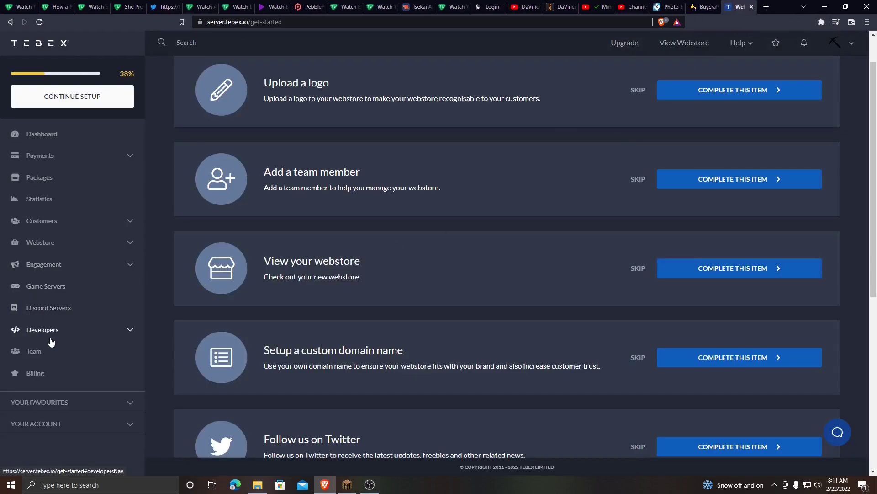
Reach the About custom page's editor via Webstore > Pages in the sidebar.
click(40, 241)
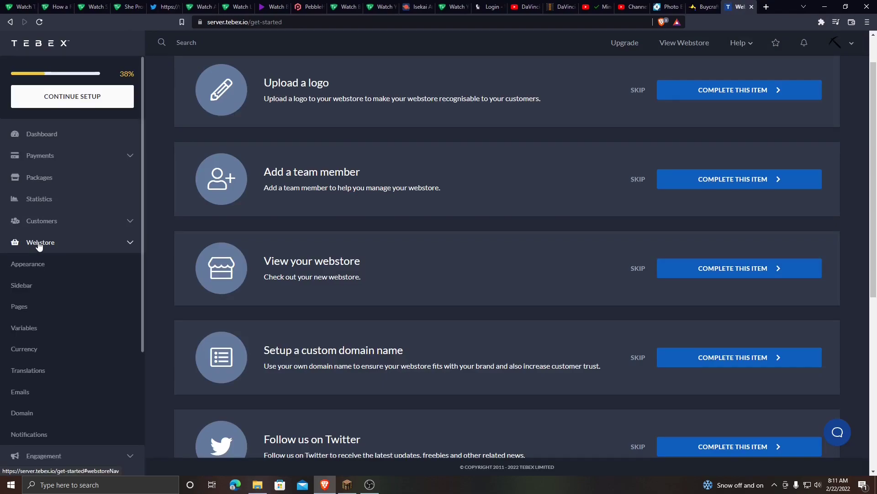
click(19, 306)
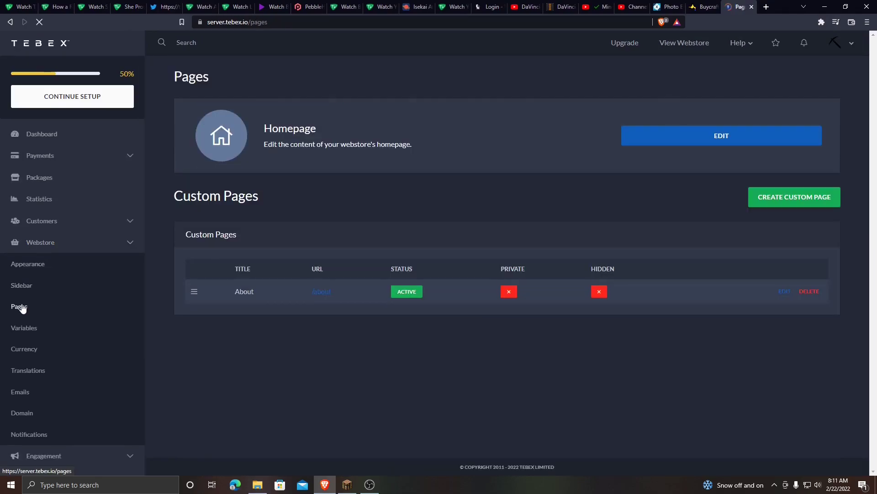
click(19, 306)
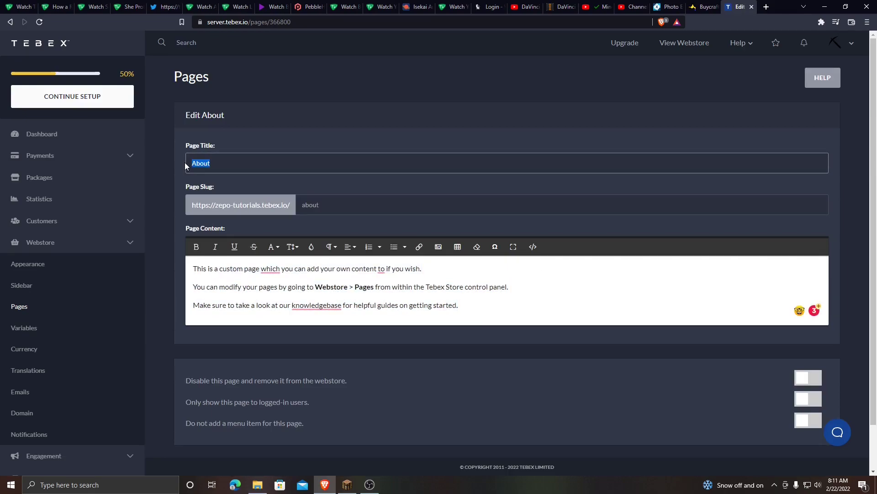
mouse_move(692, 268)
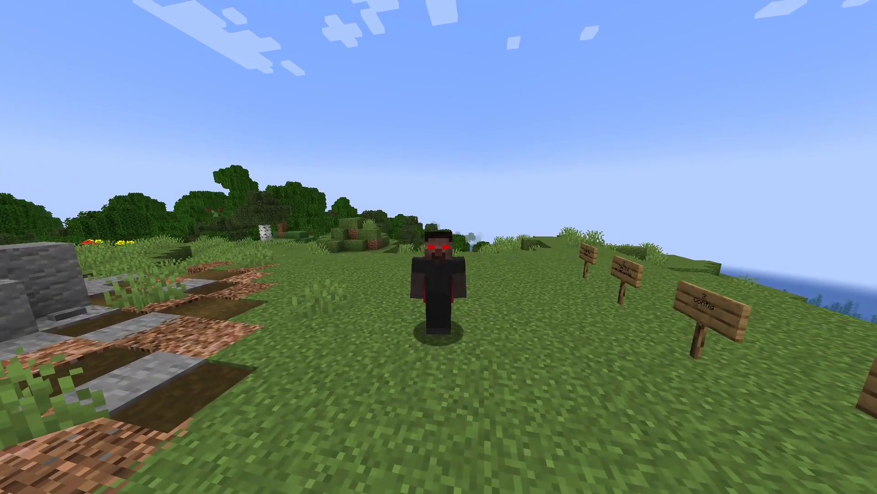
Run /tebex refresh and /buycraft to reload listings and show the in-game store.
text(/tebex ref)
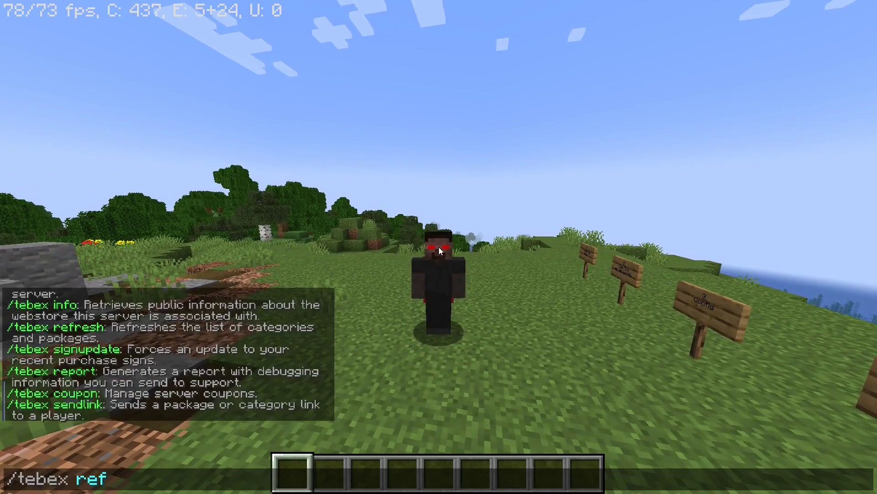
key(Return)
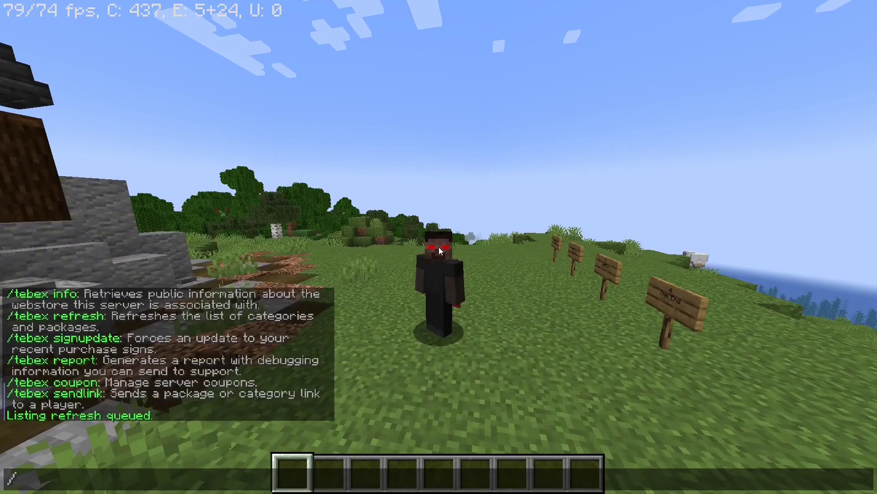
text(buycraft)
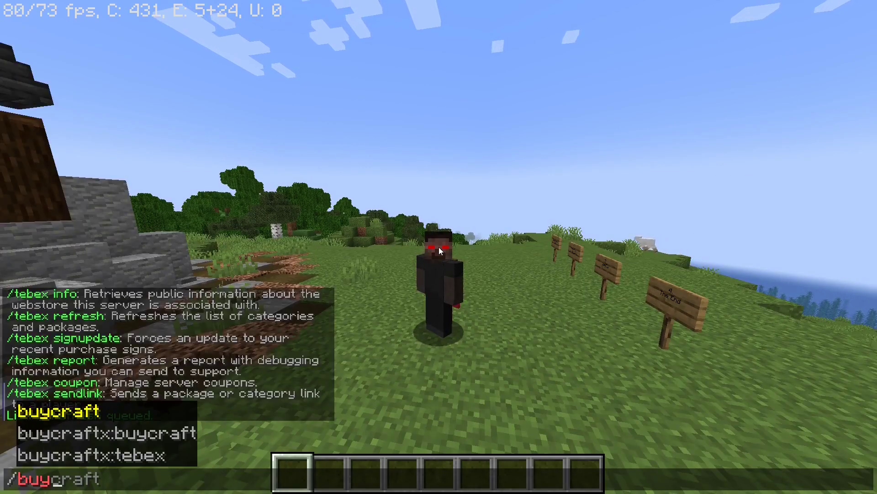
key(Return)
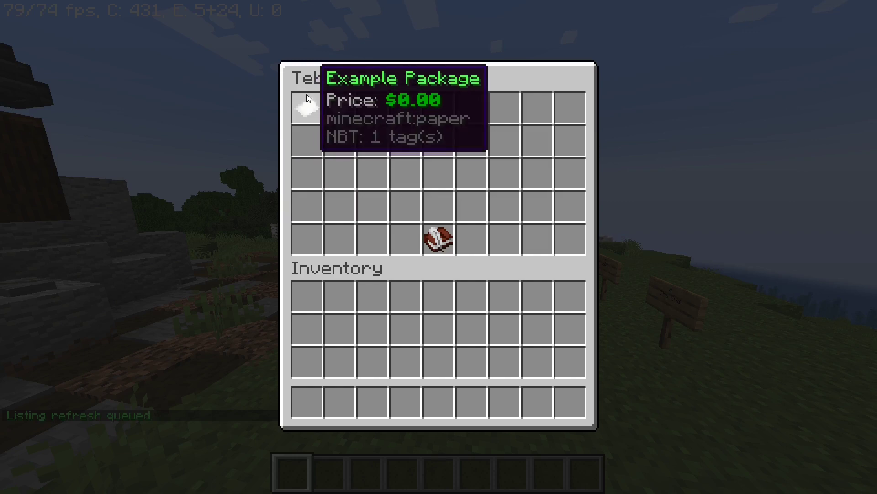
mouse_move(314, 106)
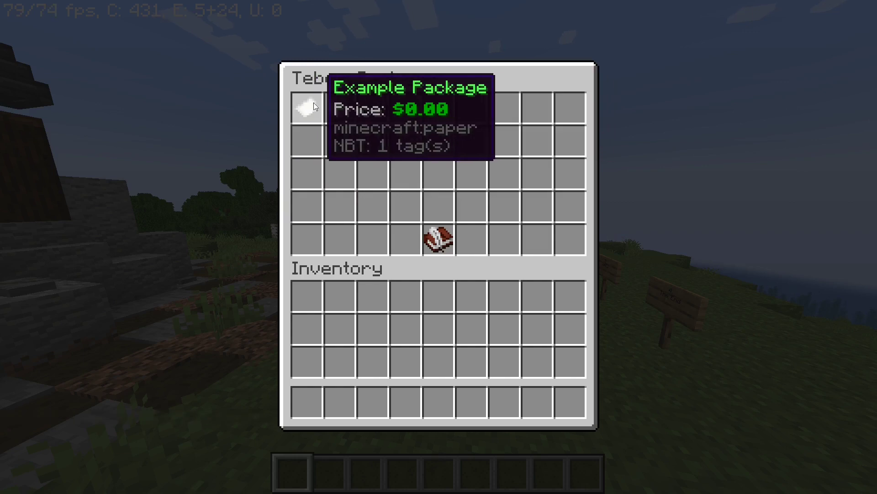
Follow the chat purchase link to put Broadcast Command "Hello" in the basket.
key(Escape)
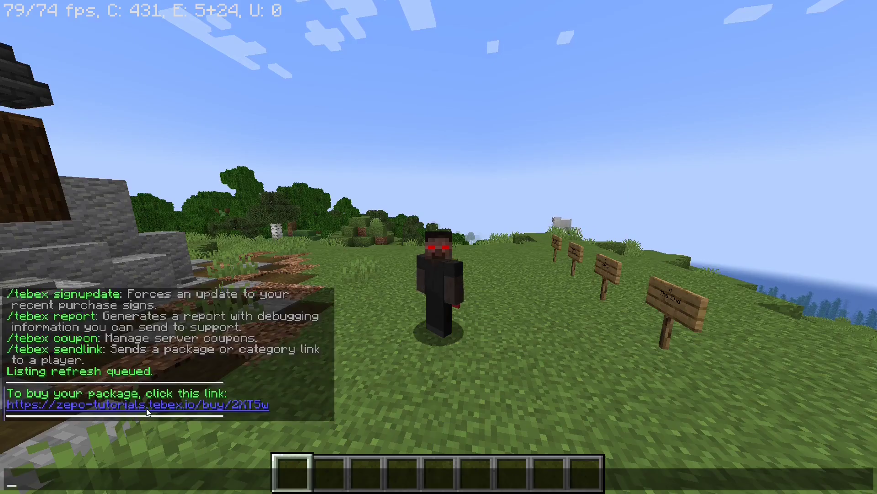
click(133, 403)
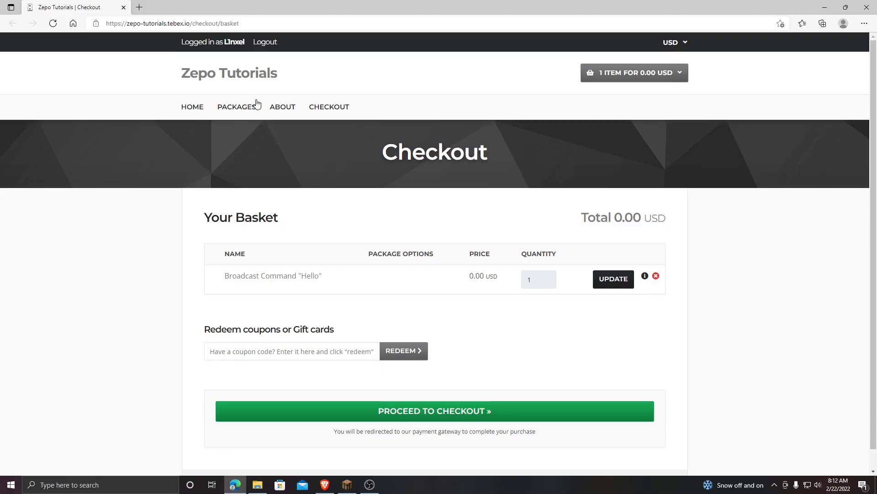
mouse_move(273, 275)
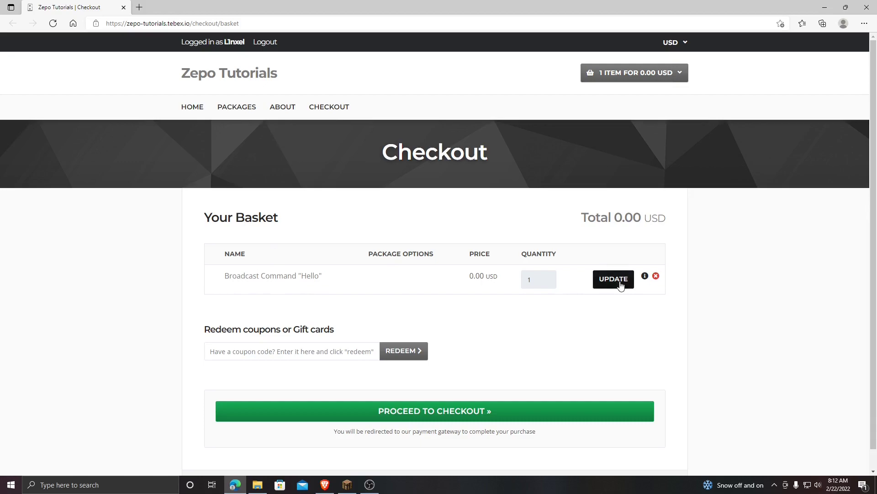
Proceed from the basket through Your Details to the Payment Method step.
scroll(down, 3)
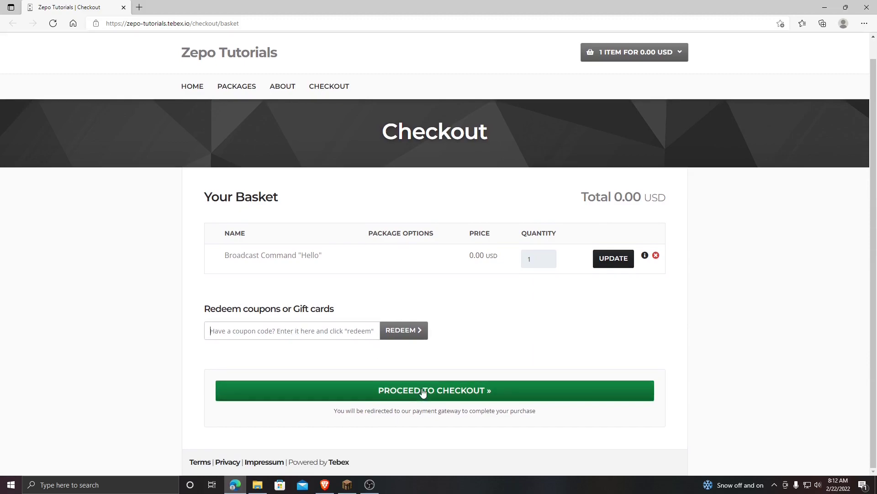
click(434, 391)
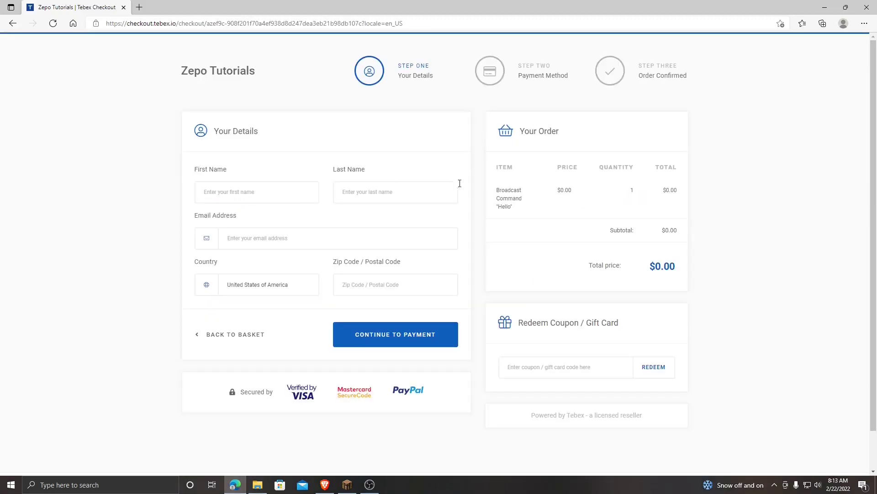
mouse_move(308, 282)
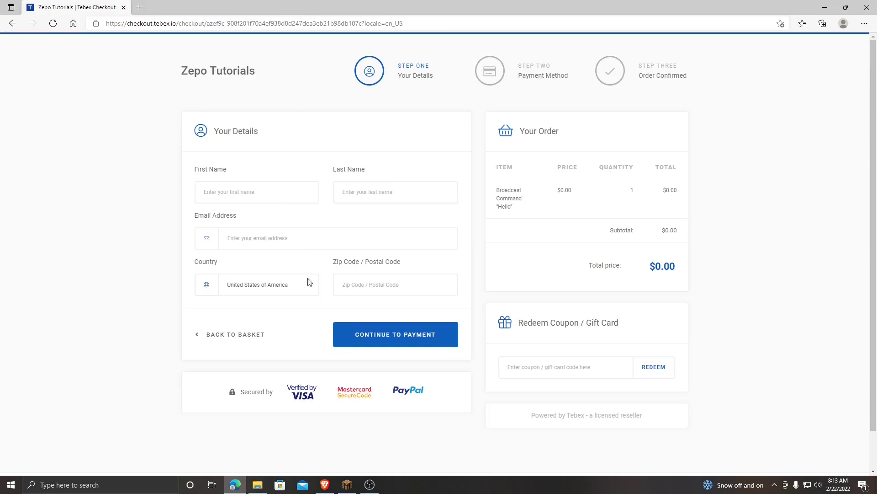
mouse_move(274, 355)
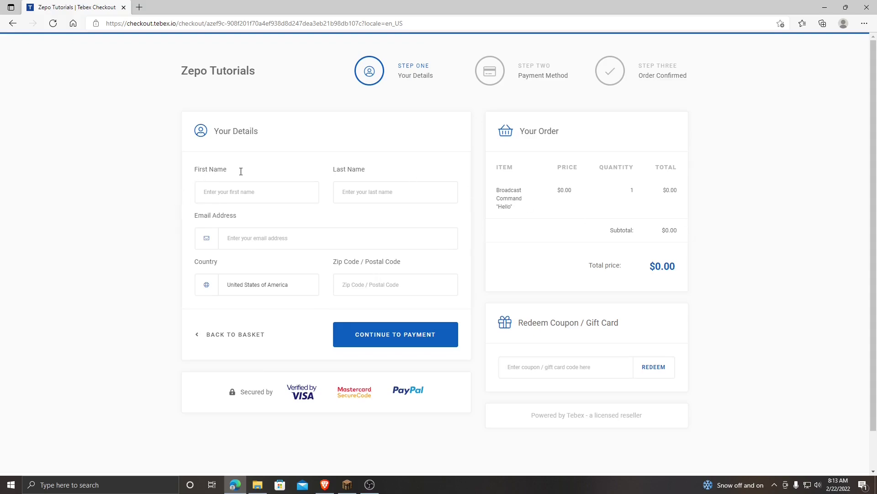
click(395, 335)
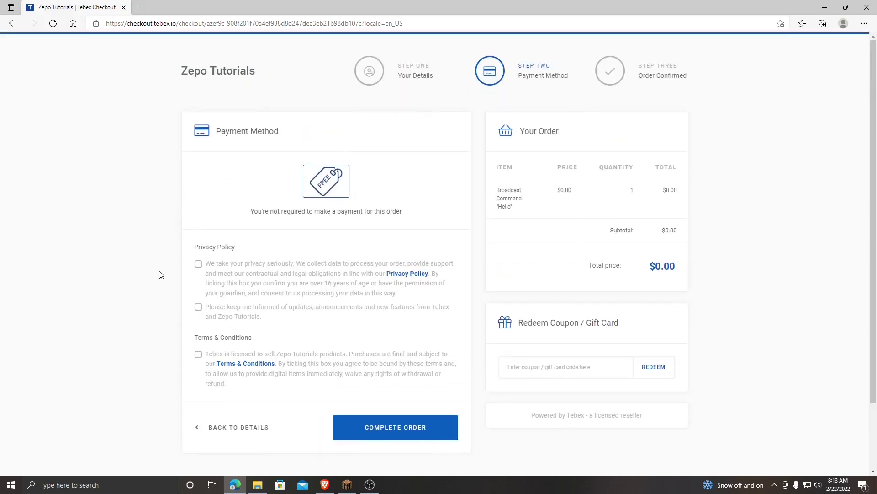
Tick Privacy Policy, updates and Terms & Conditions, then complete the free order.
click(198, 263)
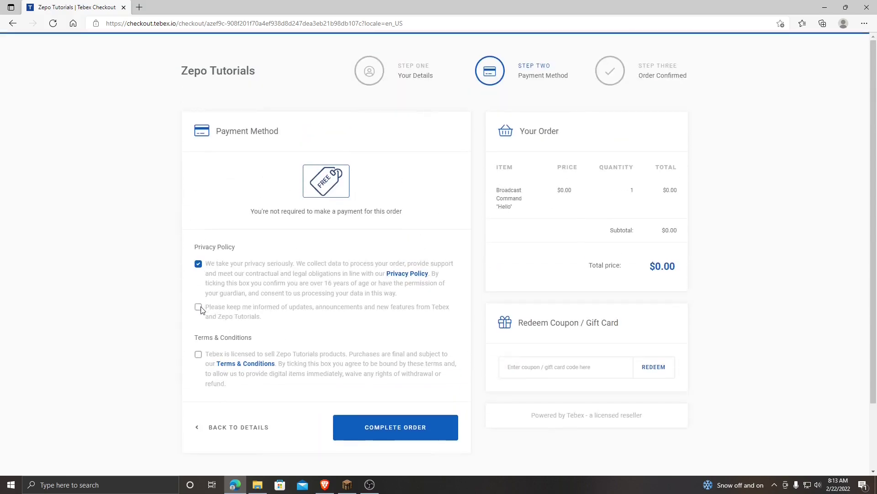
click(198, 307)
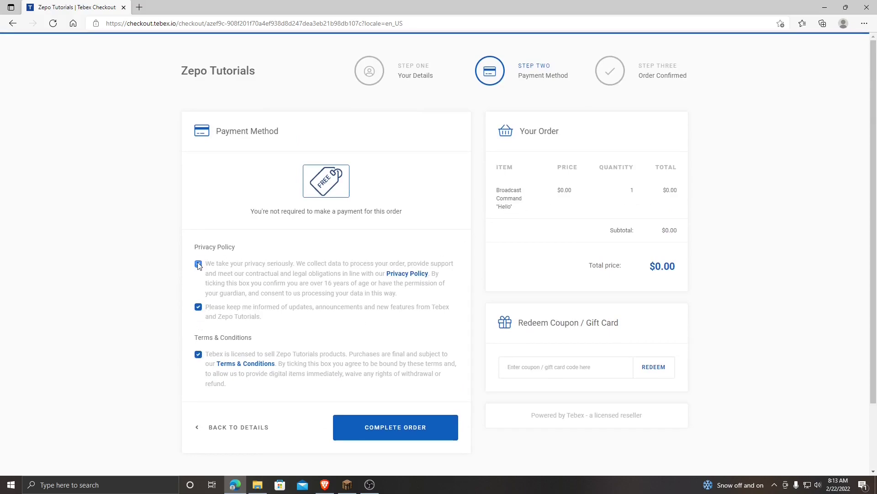
click(198, 264)
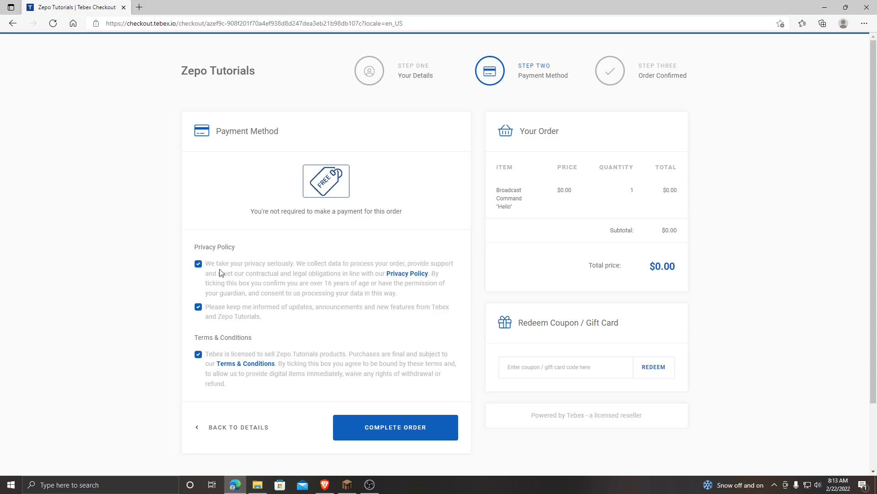
mouse_move(350, 240)
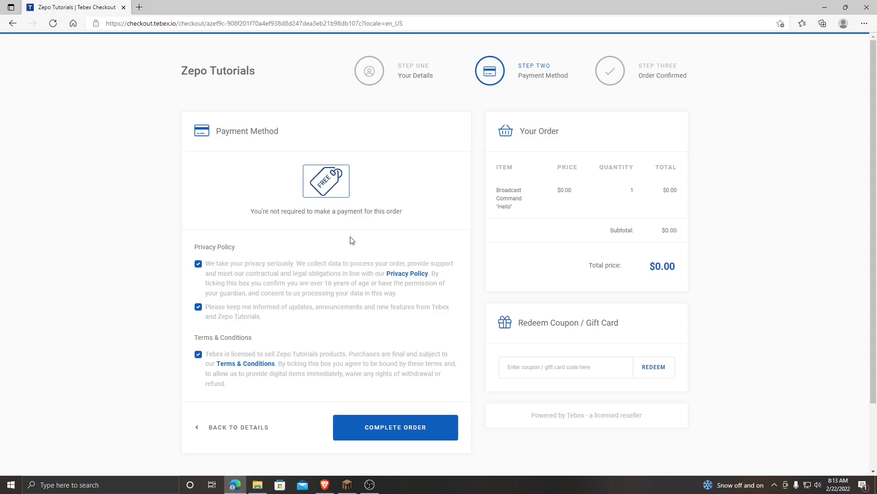
mouse_move(306, 248)
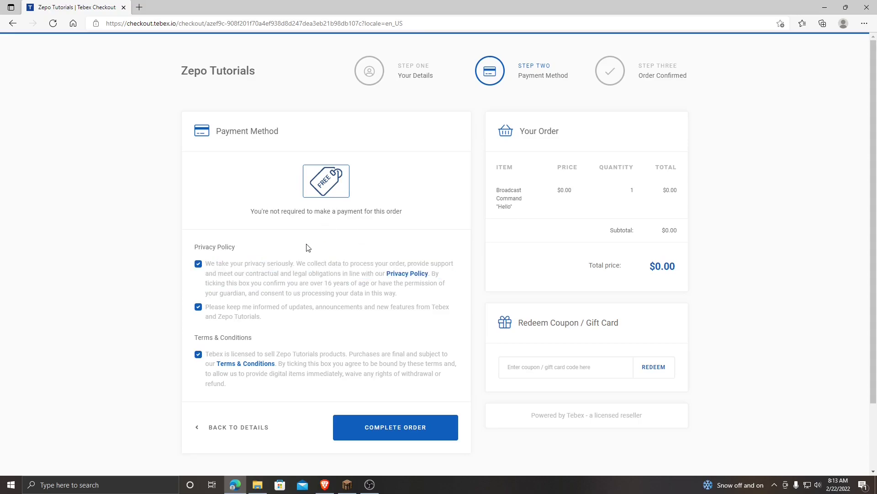
mouse_move(187, 221)
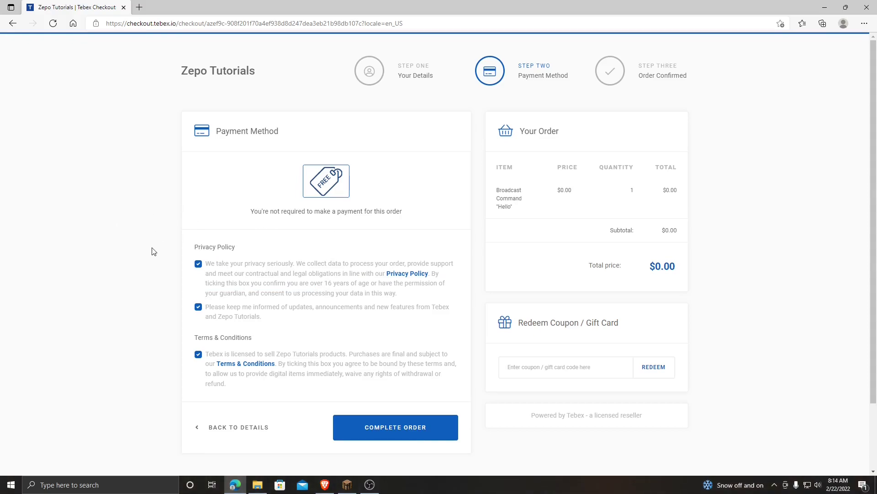
mouse_move(161, 251)
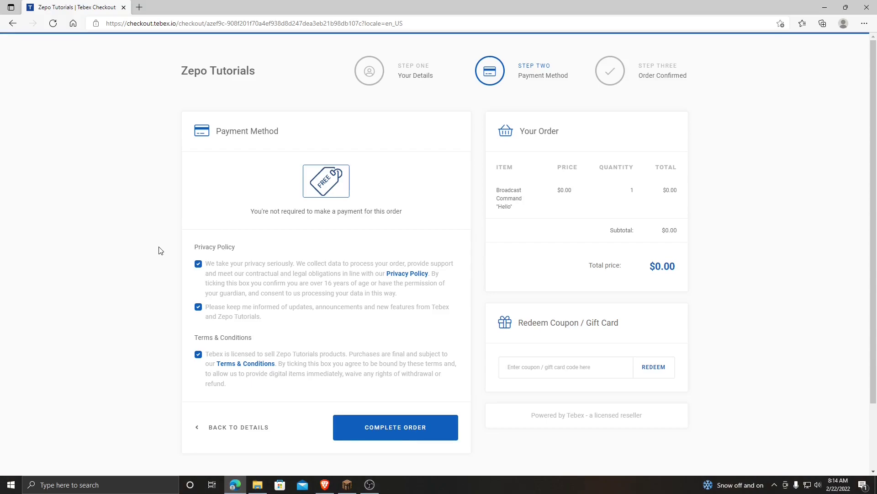
mouse_move(243, 282)
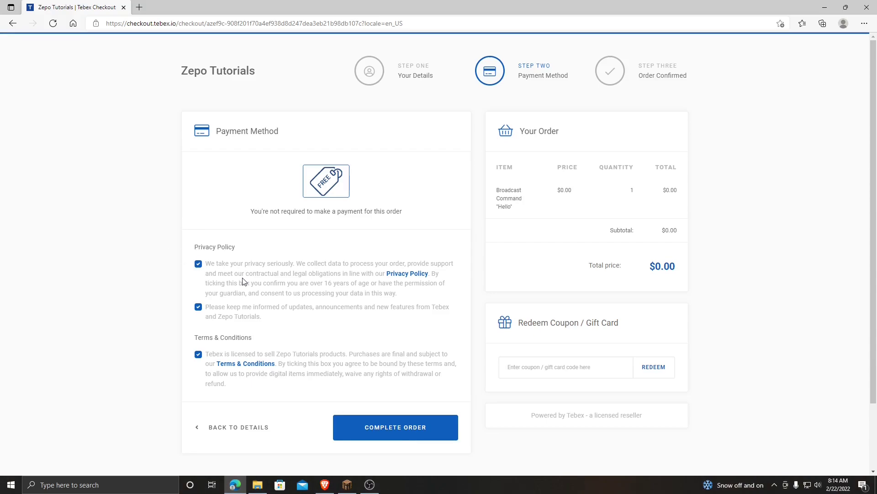
mouse_move(218, 267)
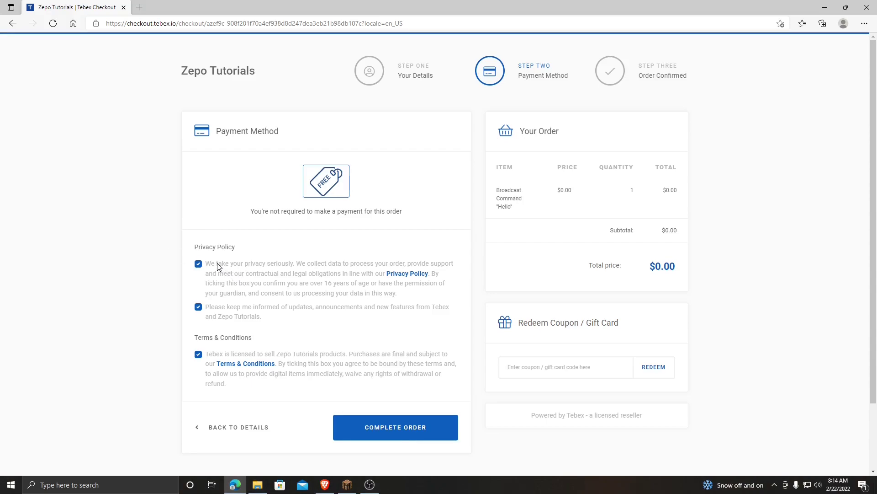
right_click(223, 263)
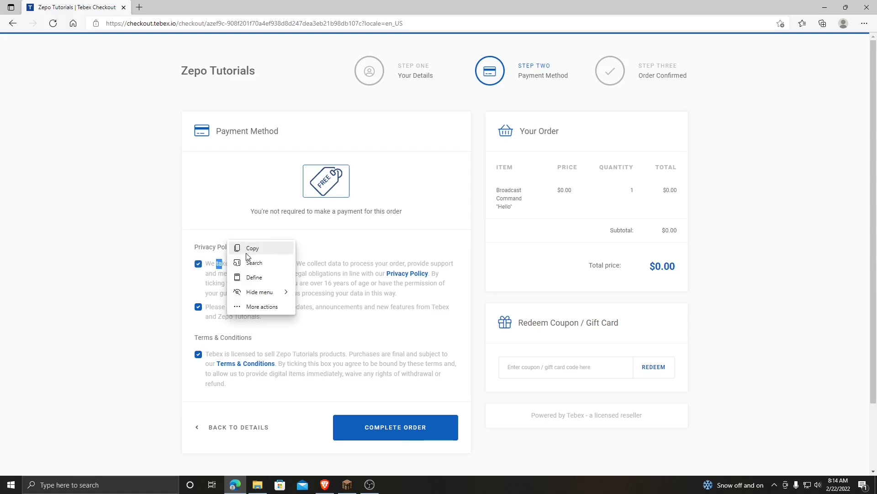
click(579, 217)
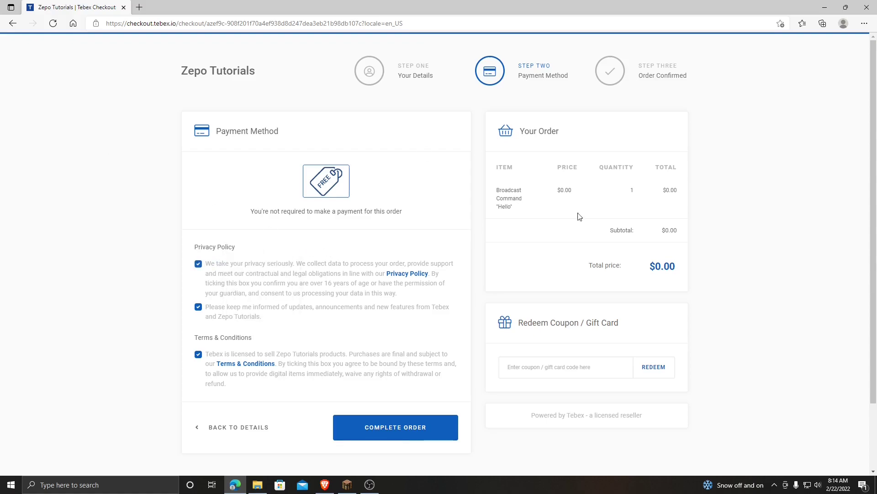
mouse_move(138, 260)
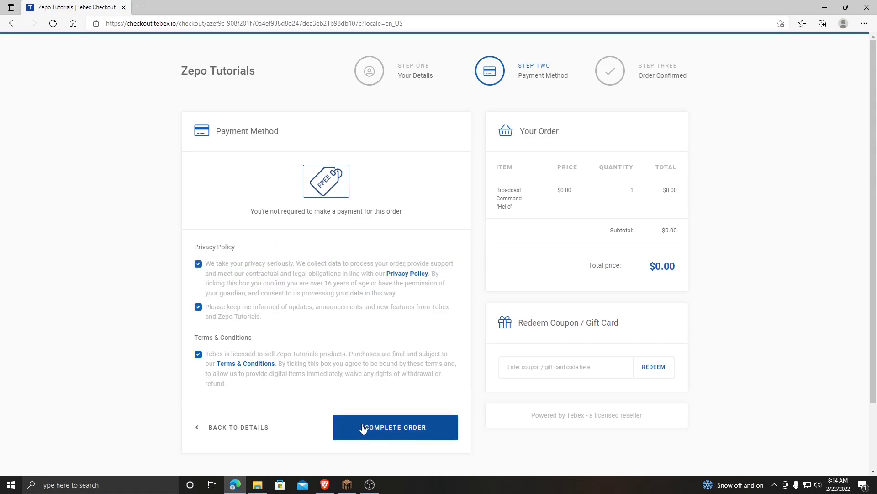
click(395, 427)
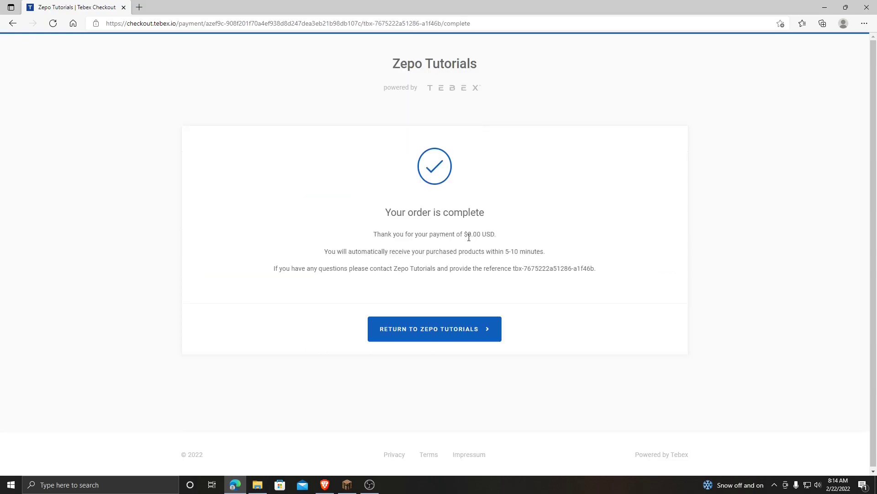
mouse_move(474, 261)
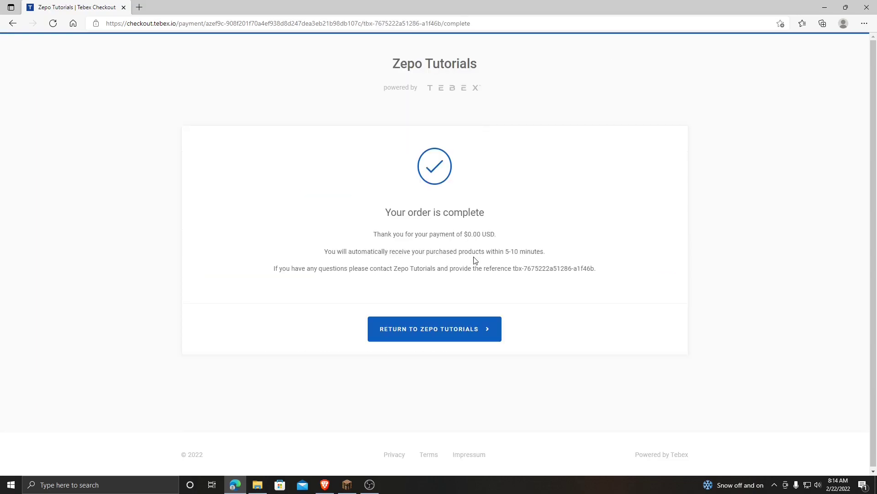
mouse_move(288, 271)
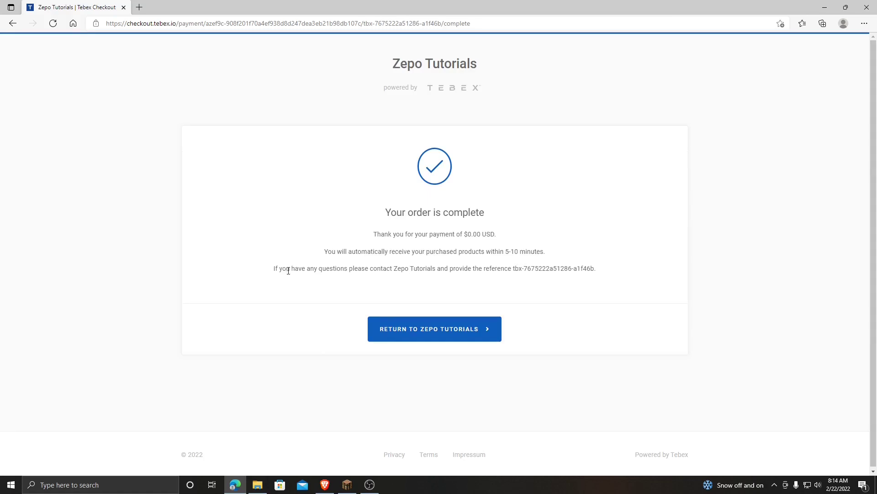
mouse_move(433, 277)
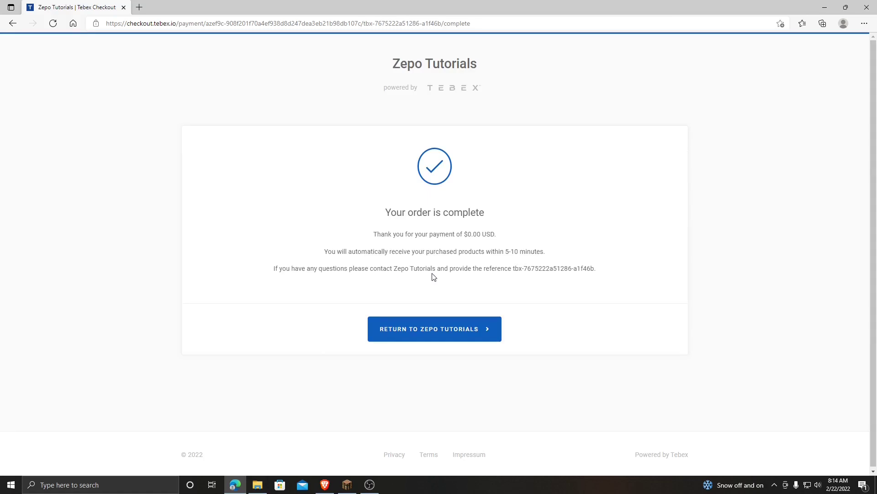
mouse_move(501, 282)
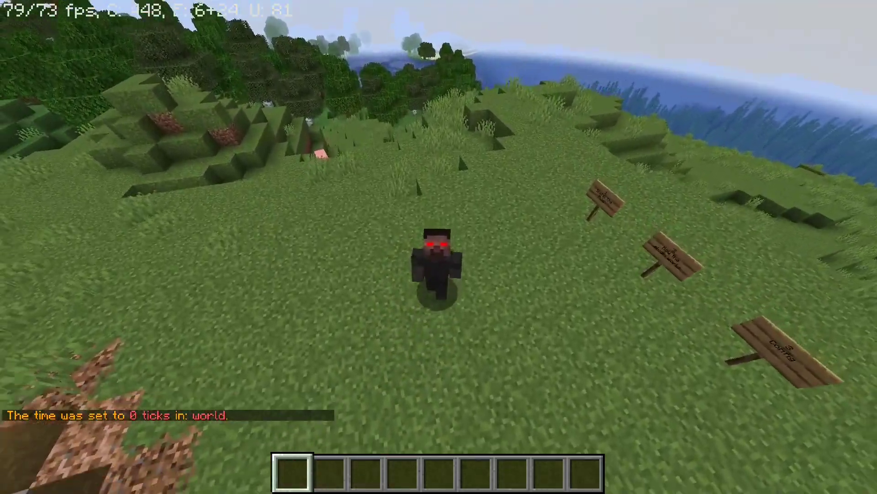
mouse_move(439, 247)
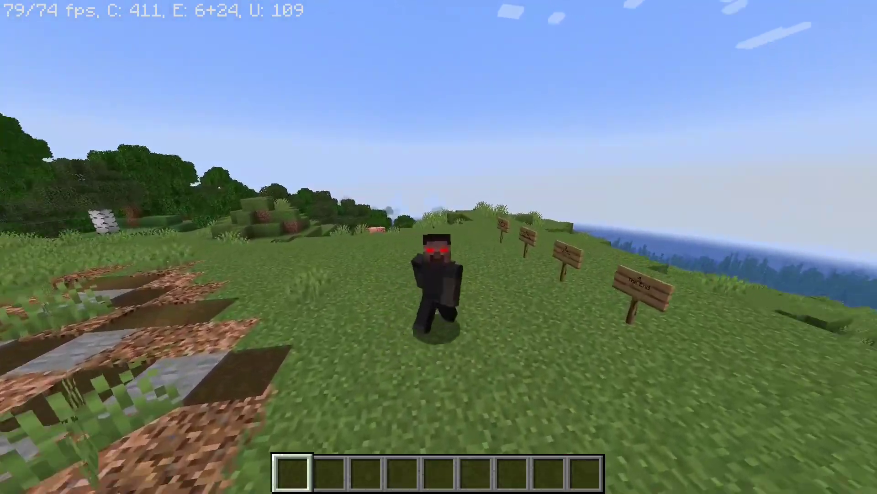
mouse_move(439, 247)
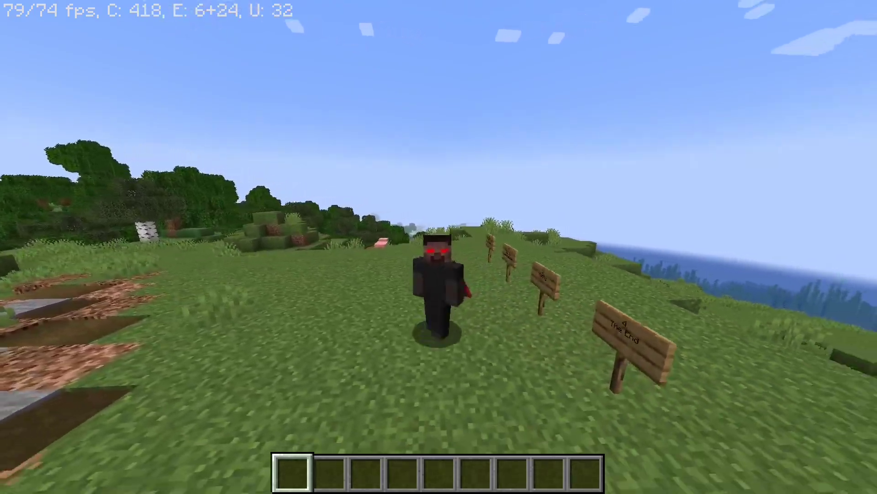
mouse_move(438, 247)
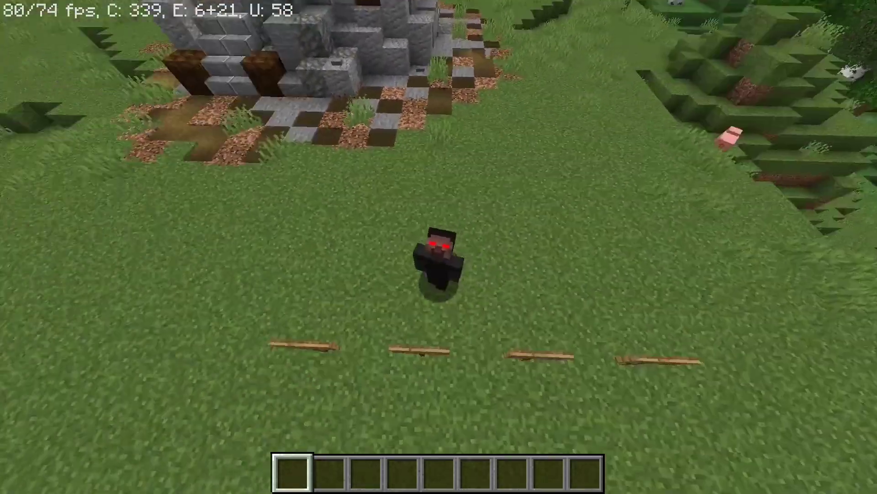
mouse_move(438, 247)
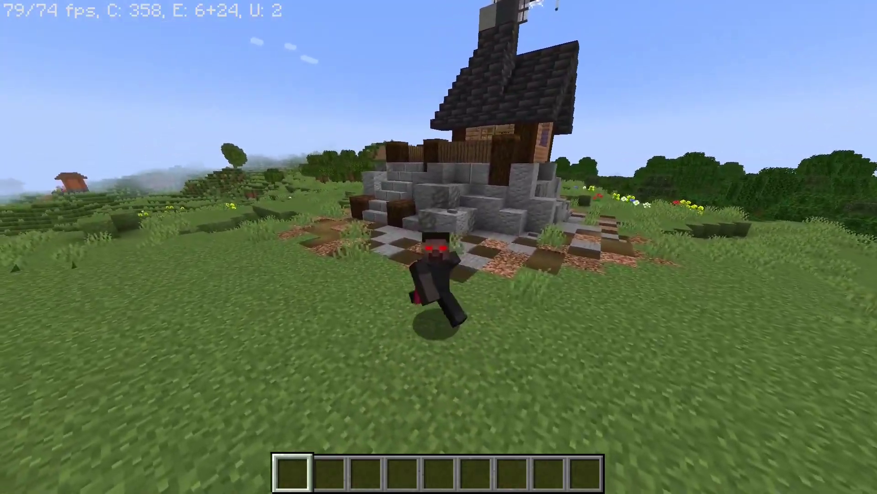
mouse_move(439, 247)
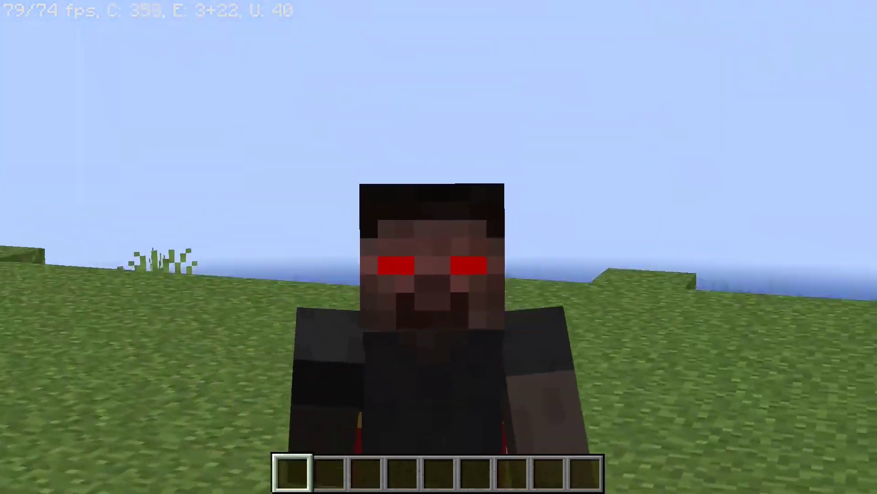
mouse_move(438, 247)
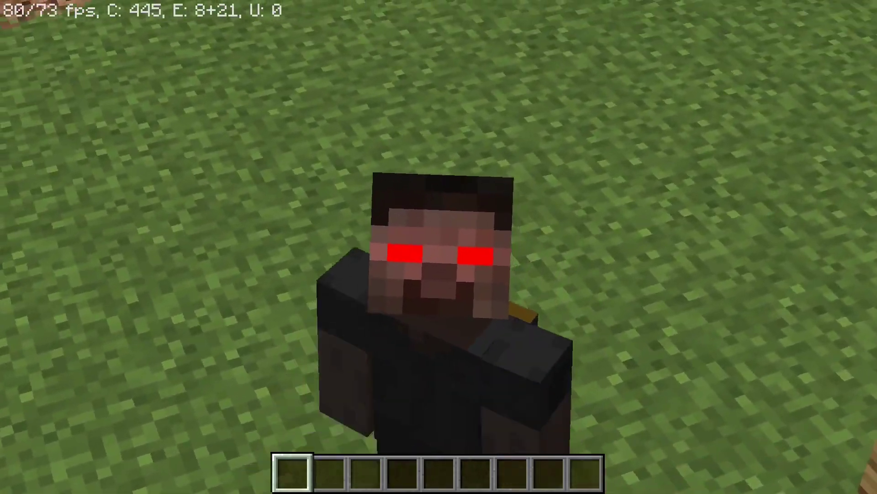